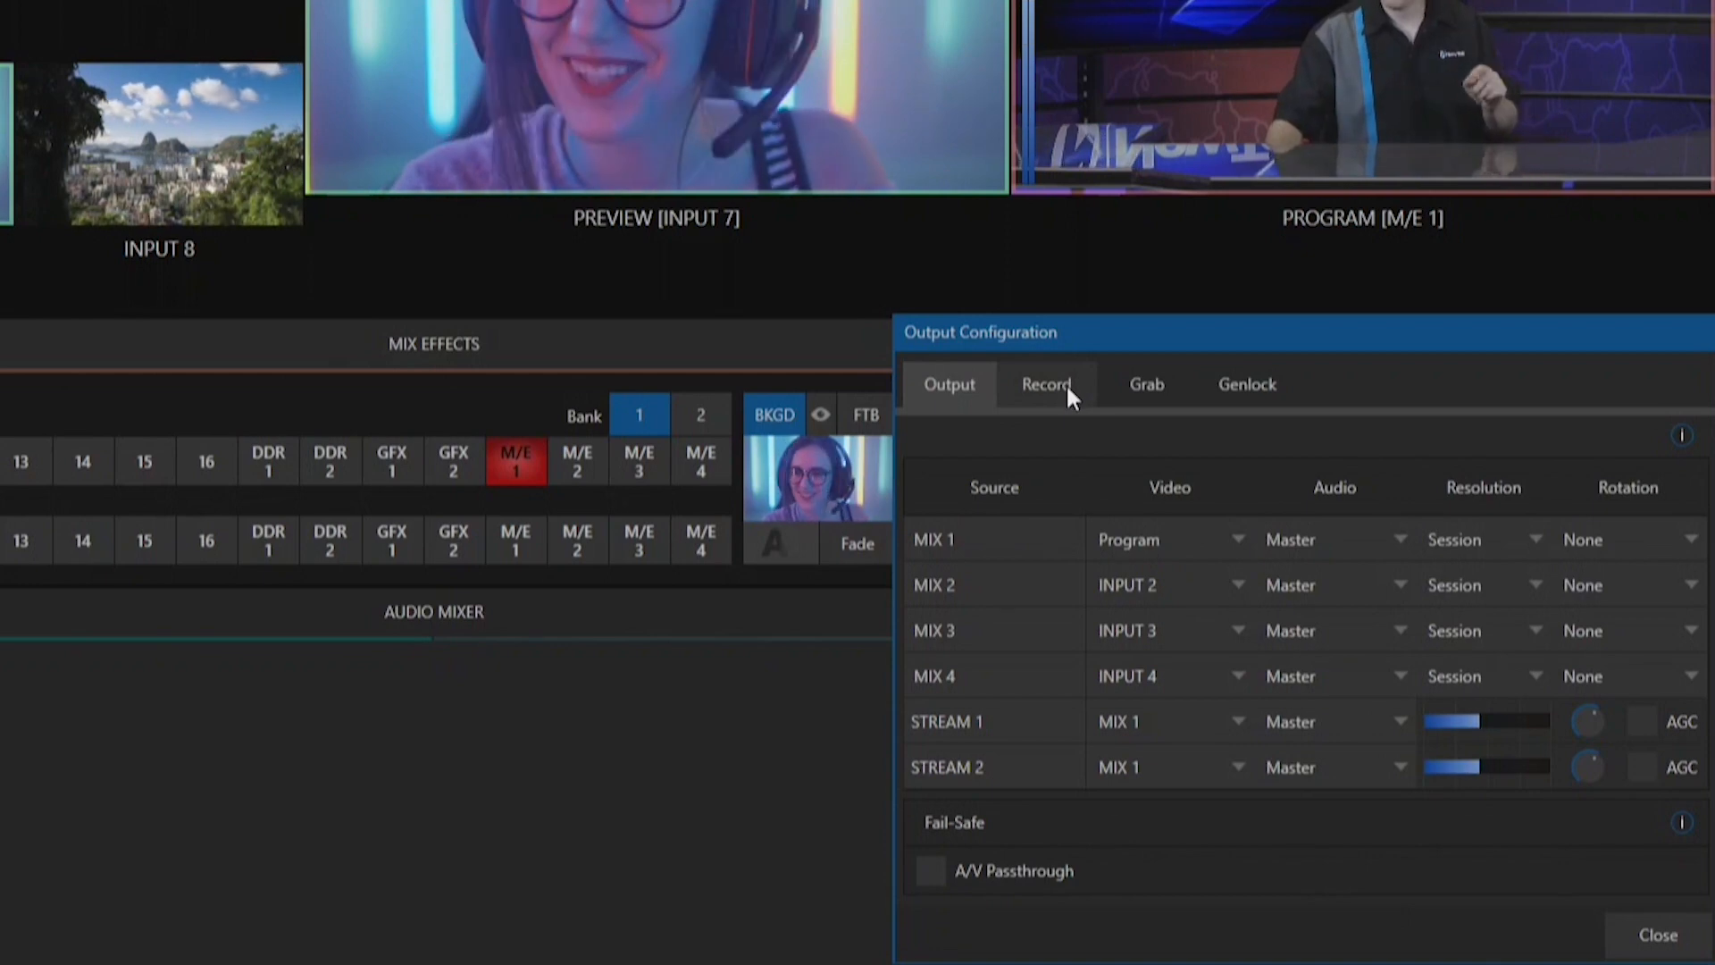
# Show the mix recording settings and keep instant replay enabled for MIX 1
pyautogui.click(1044, 384)
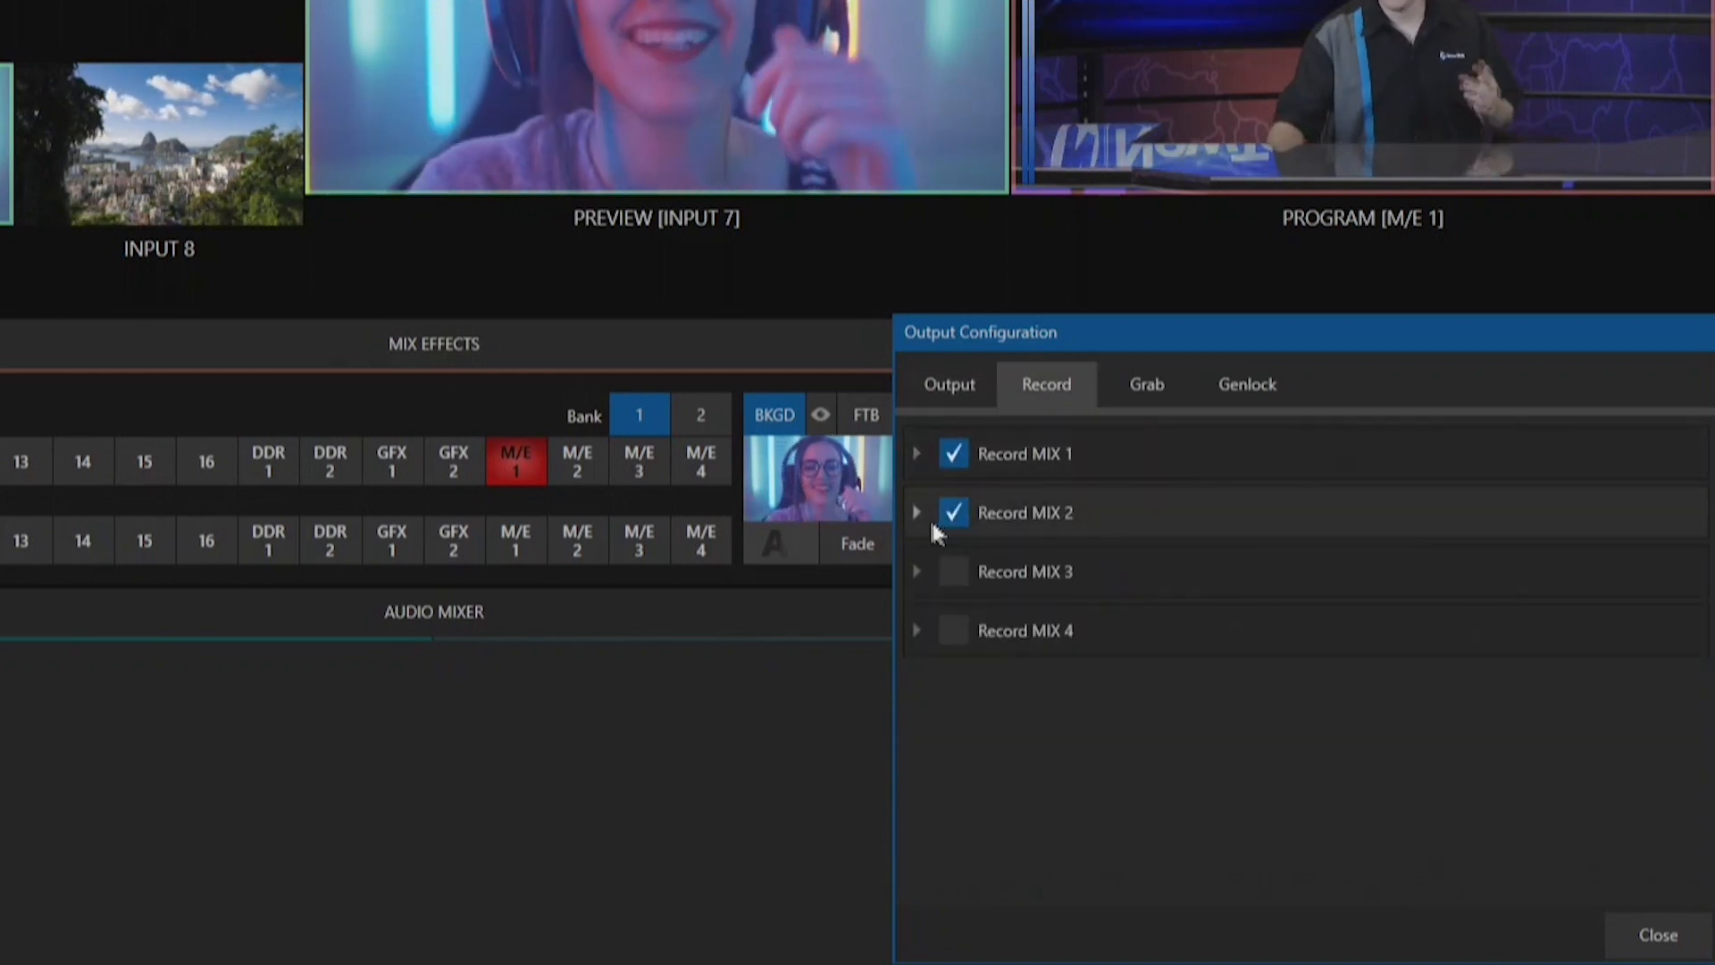
pyautogui.click(916, 453)
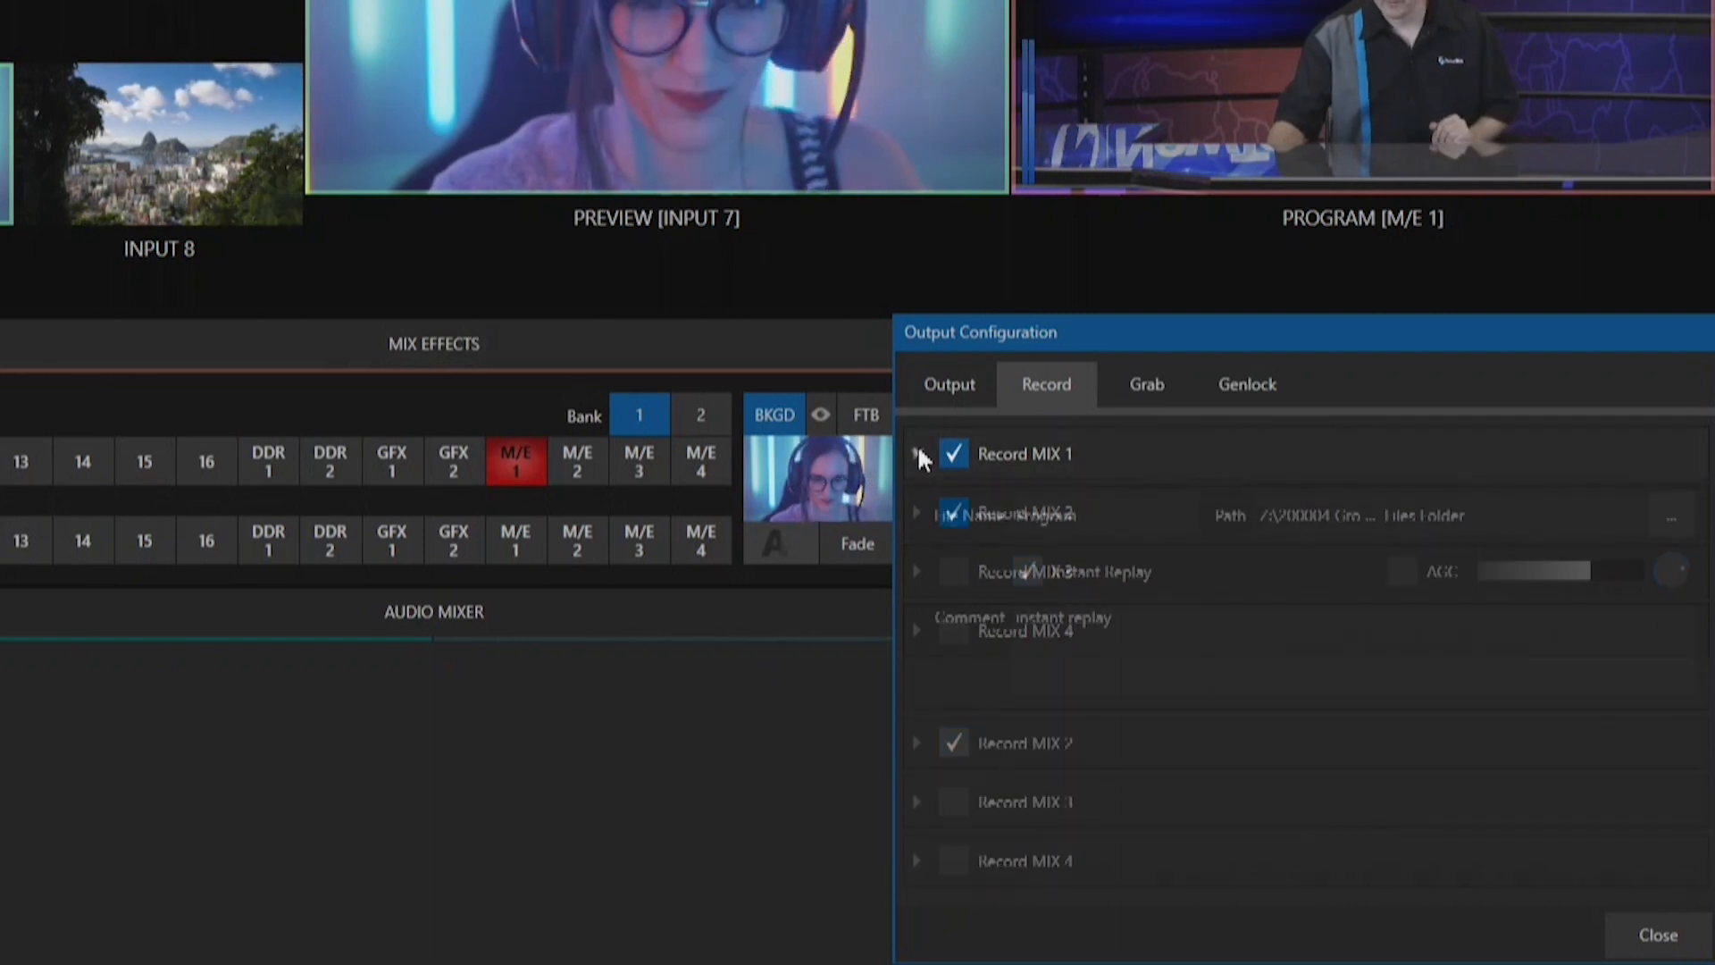
pyautogui.click(917, 453)
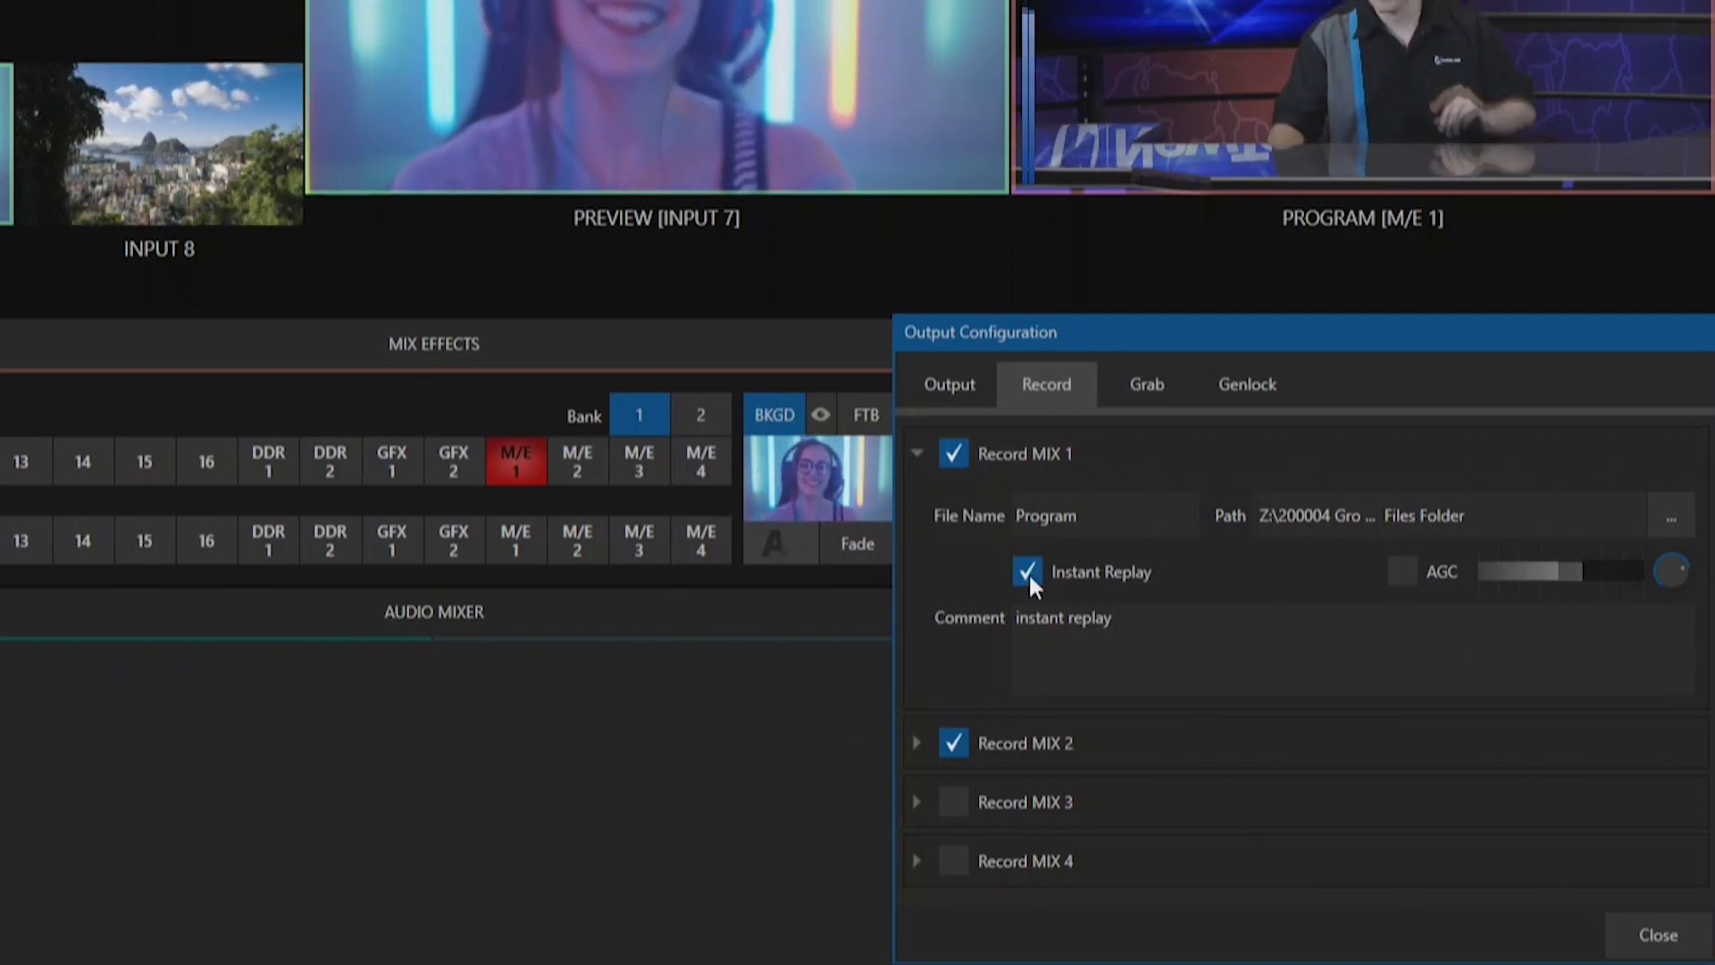
pyautogui.click(1027, 571)
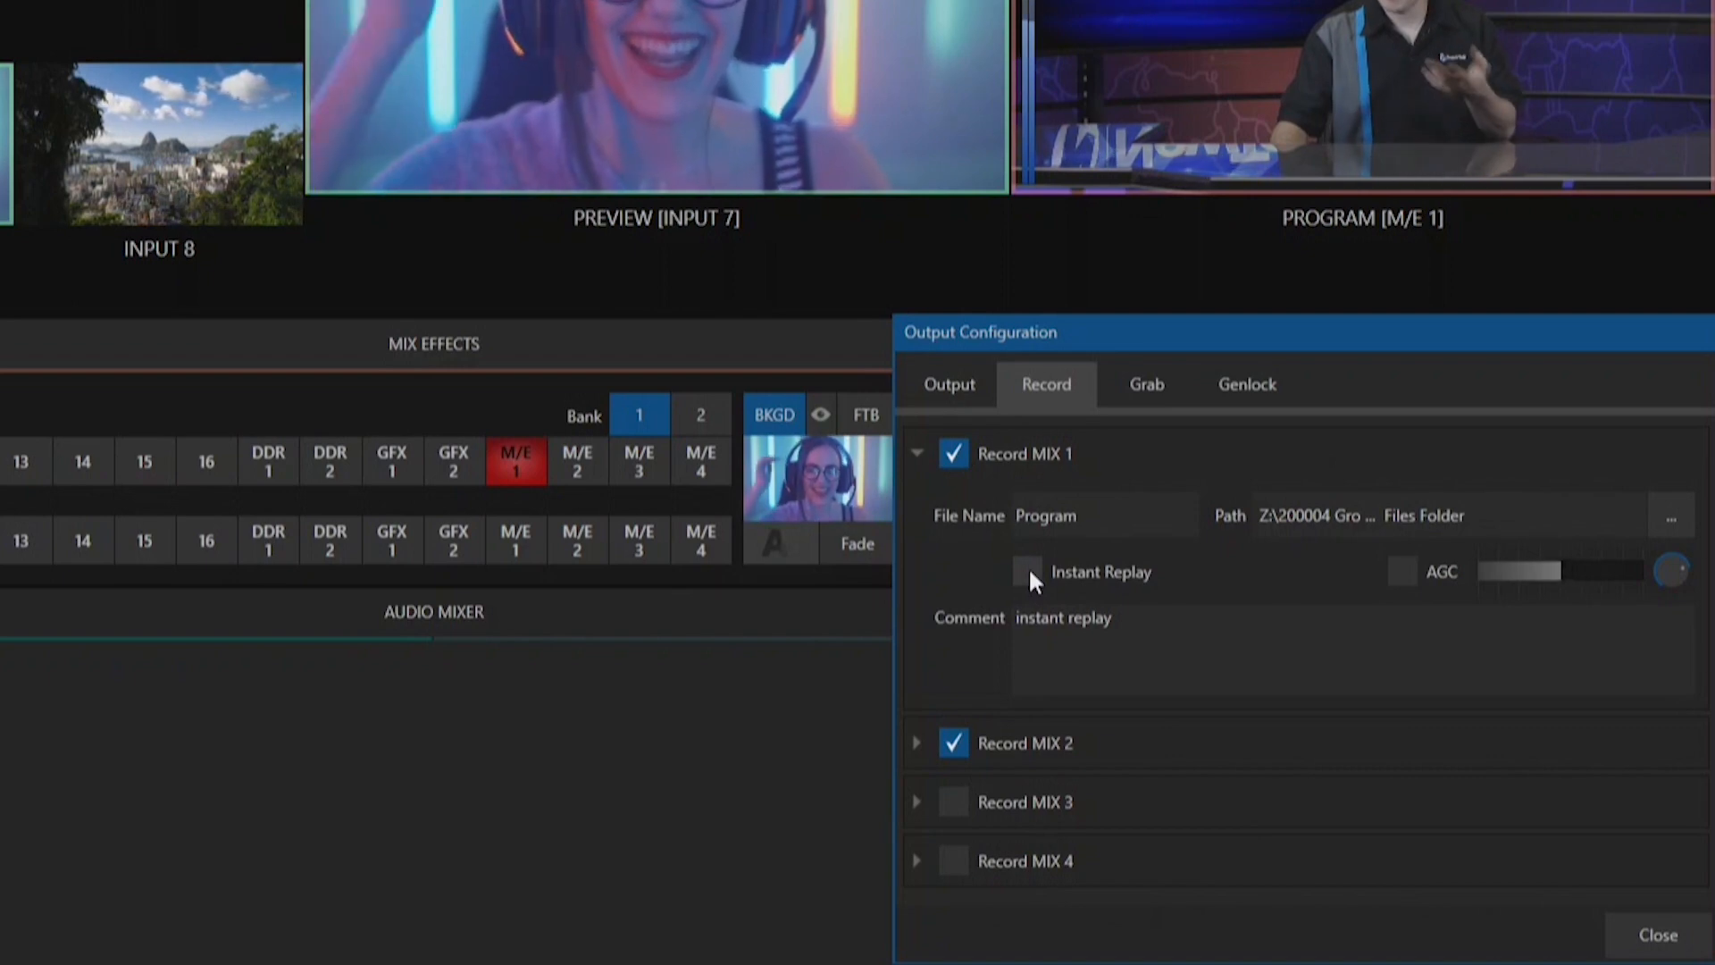
pyautogui.click(1026, 571)
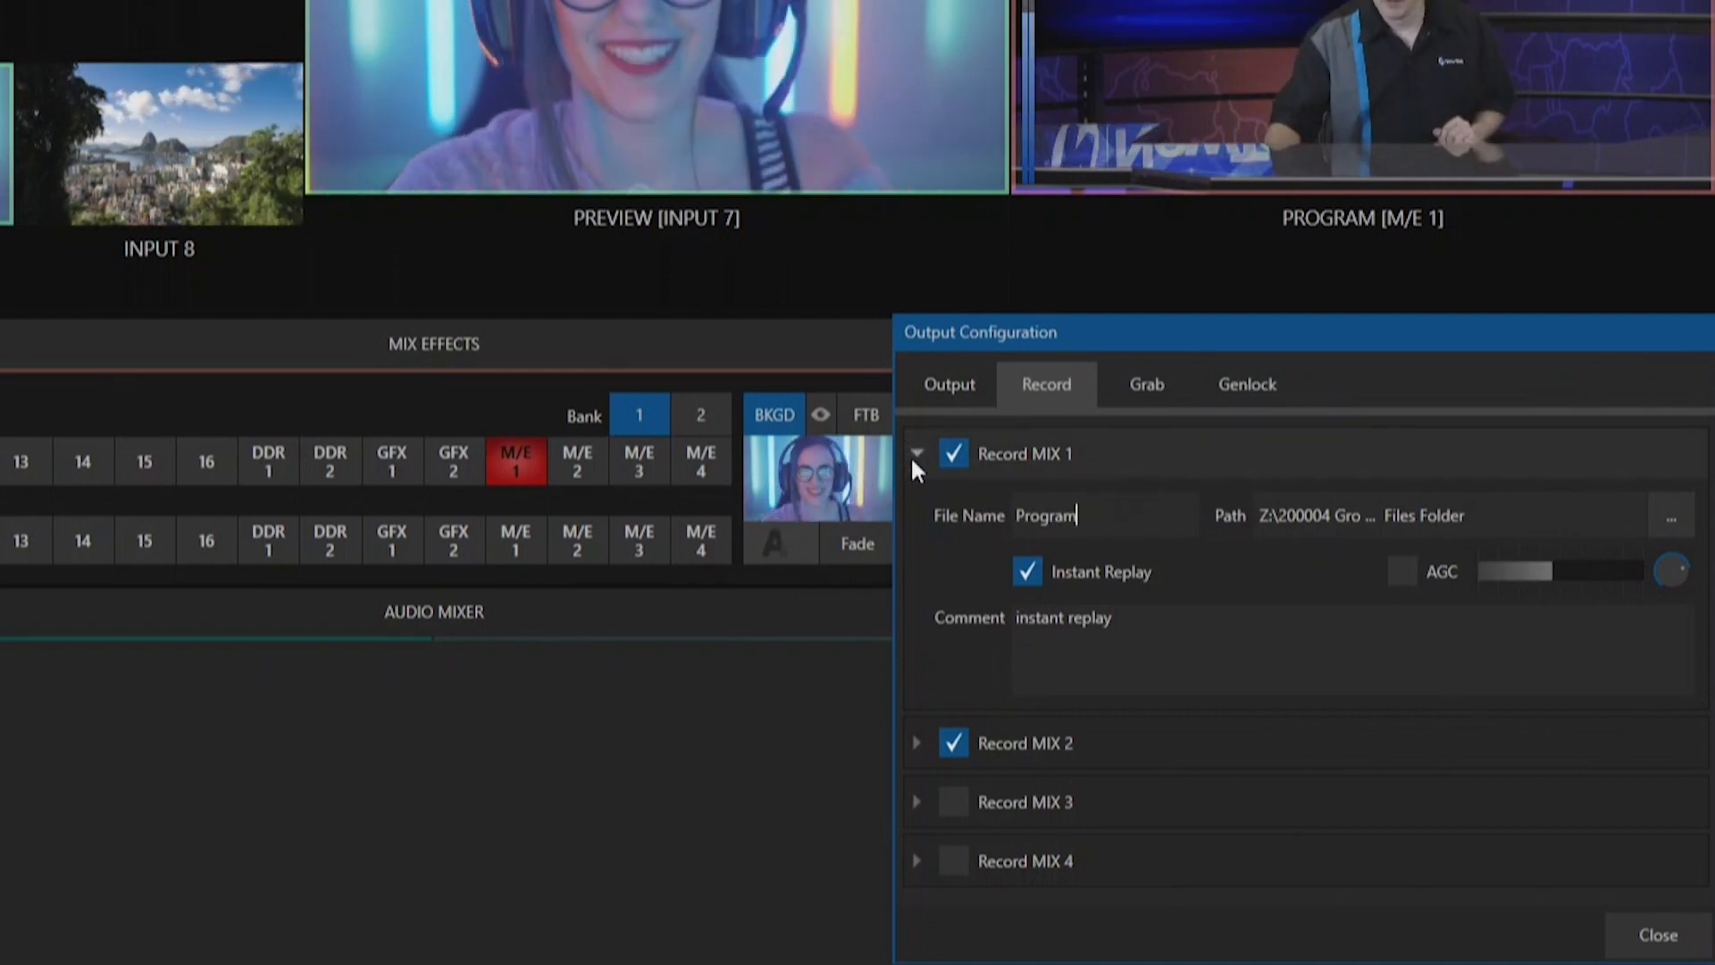
pyautogui.click(917, 453)
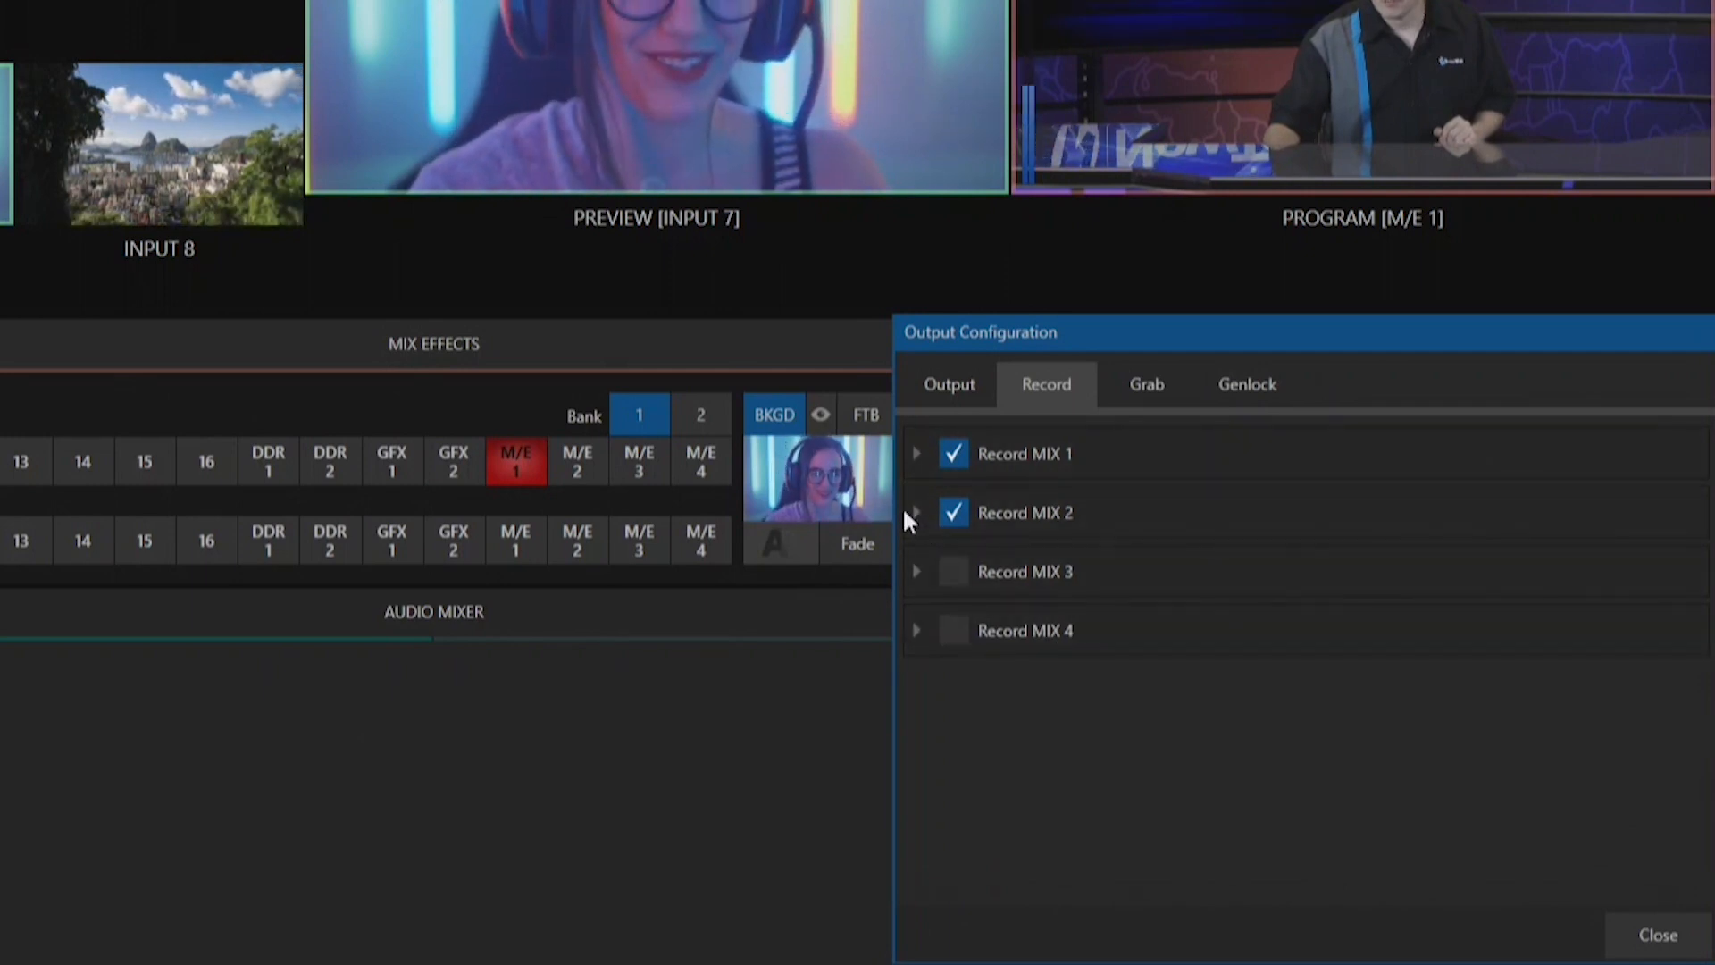
# Rename MIX 2's recording file to Biker and enable recording for MIX 3 and 4
pyautogui.click(916, 511)
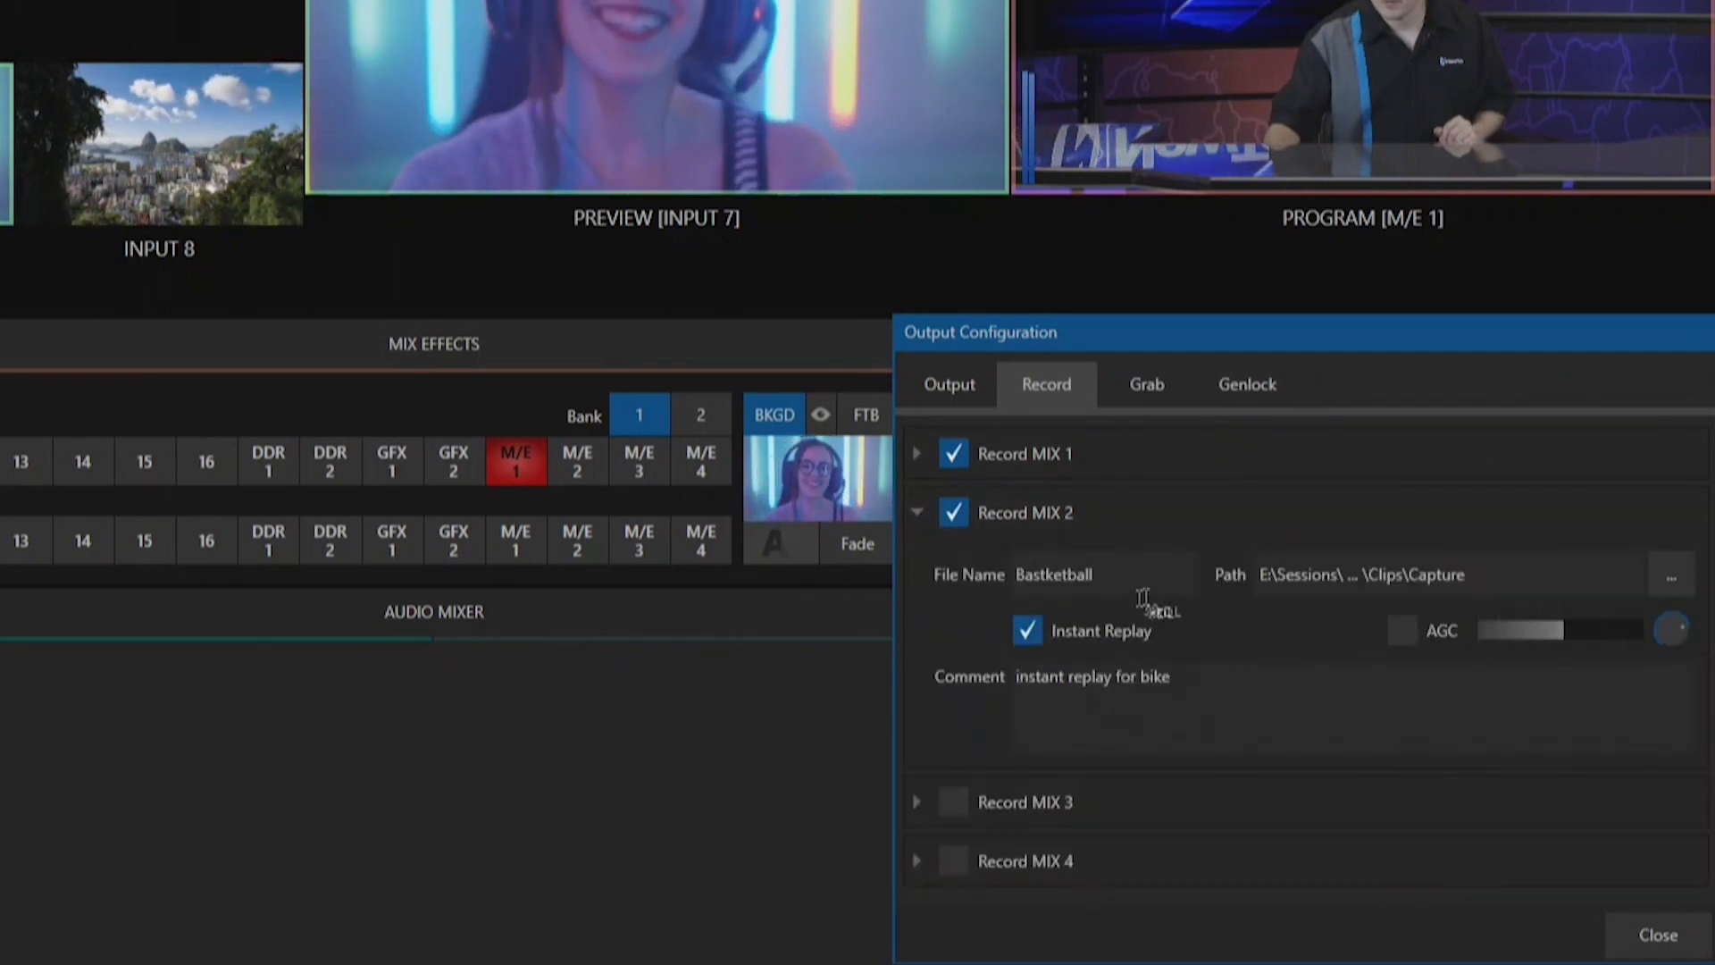
pyautogui.doubleClick(1053, 575)
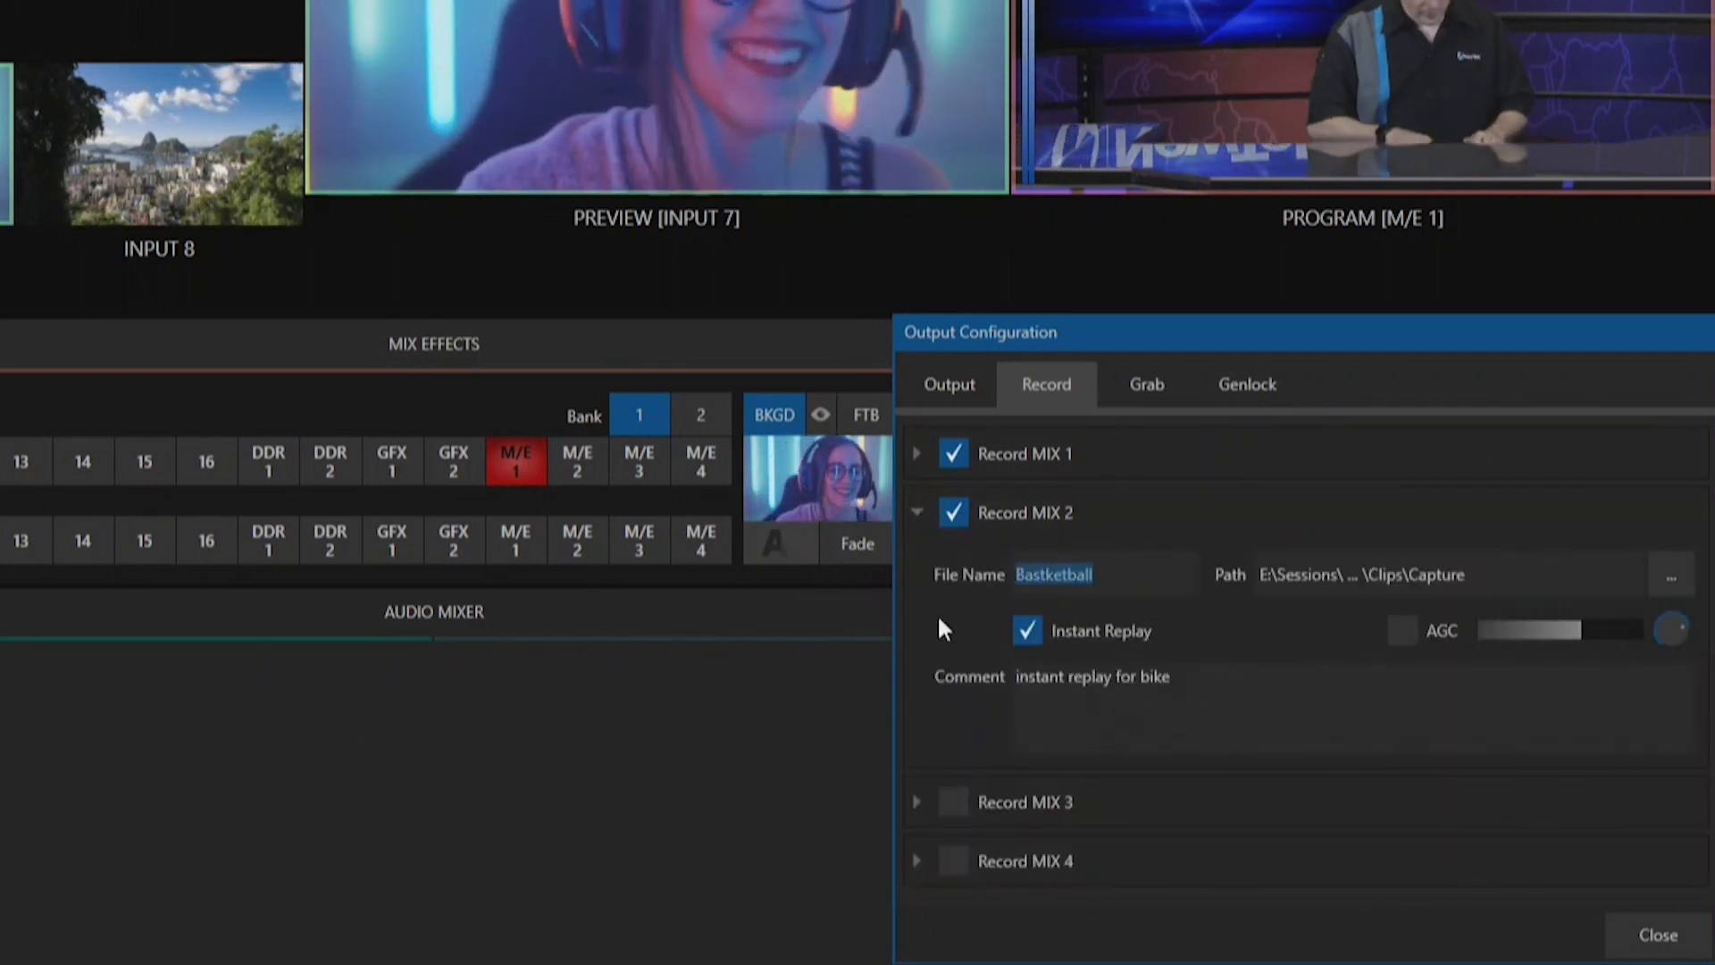
pyautogui.write('Biker')
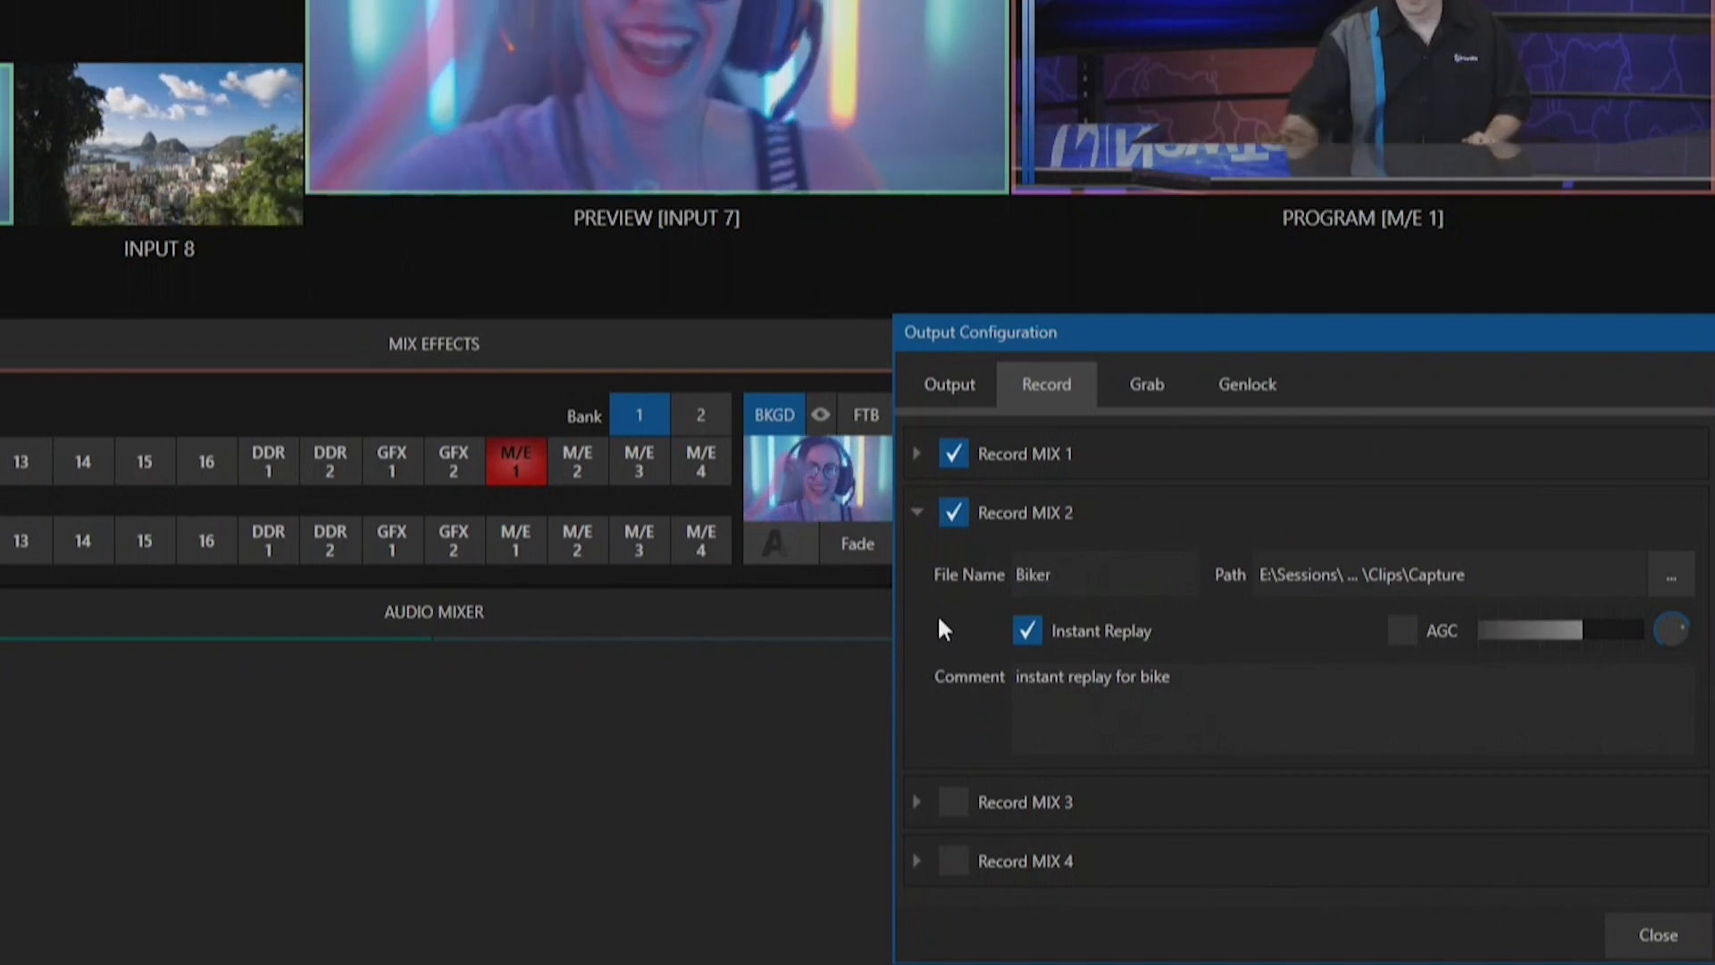
pyautogui.click(917, 571)
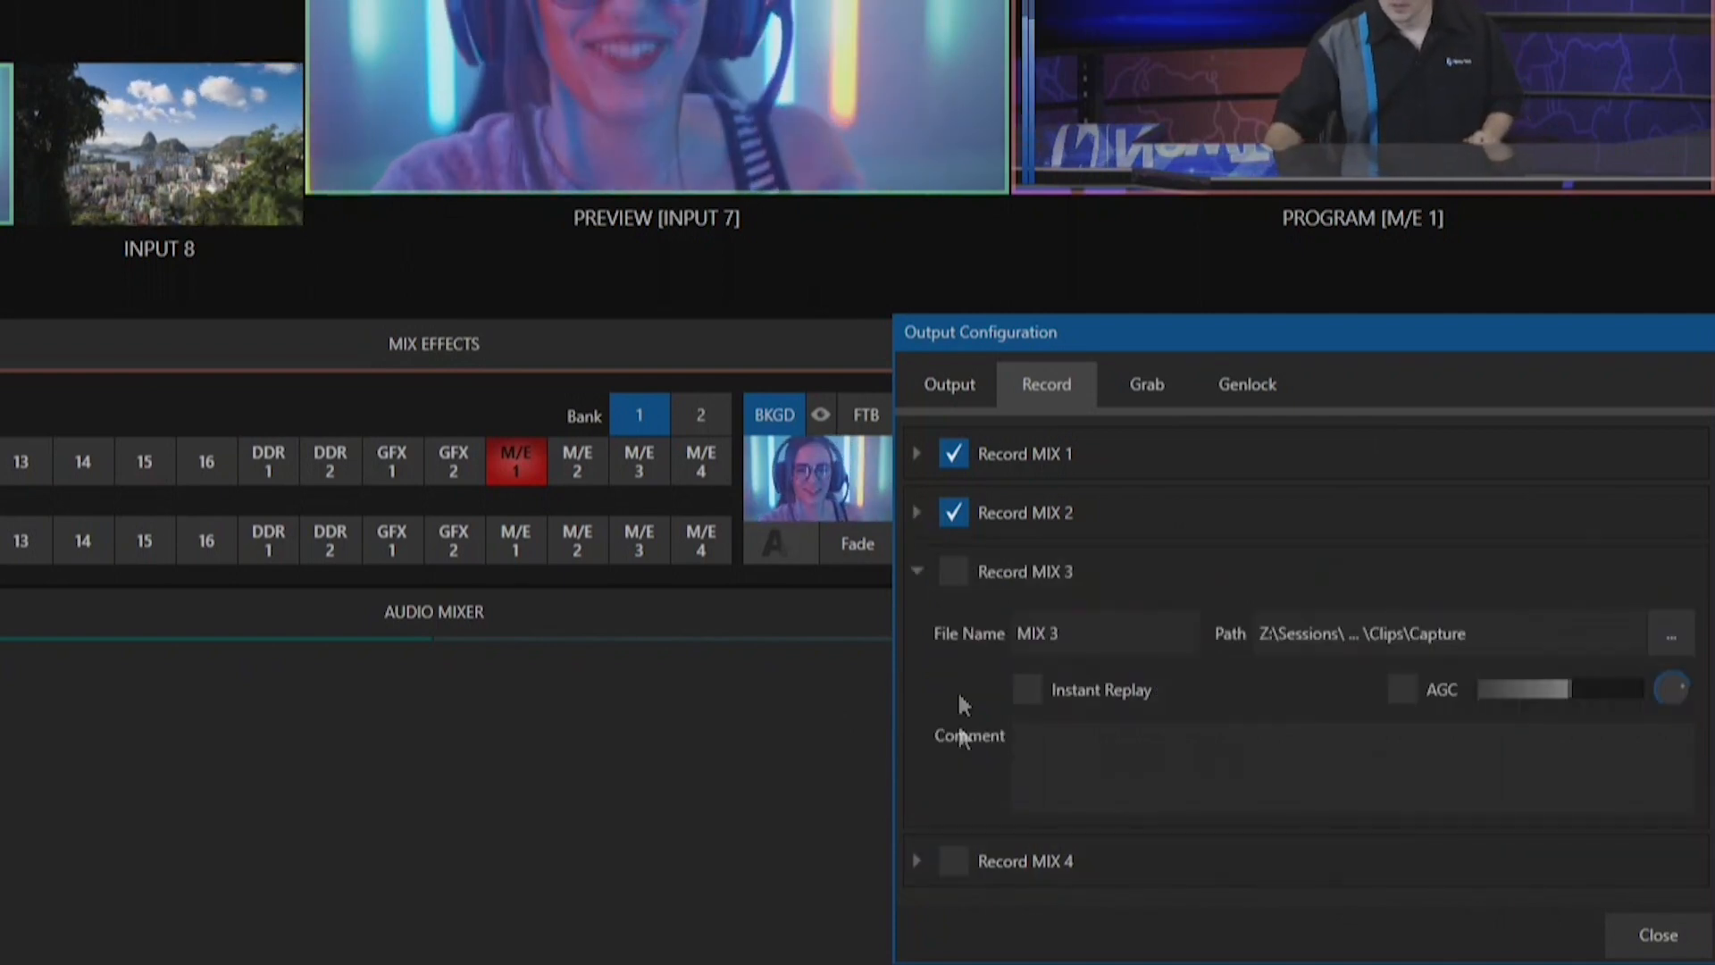
pyautogui.click(953, 570)
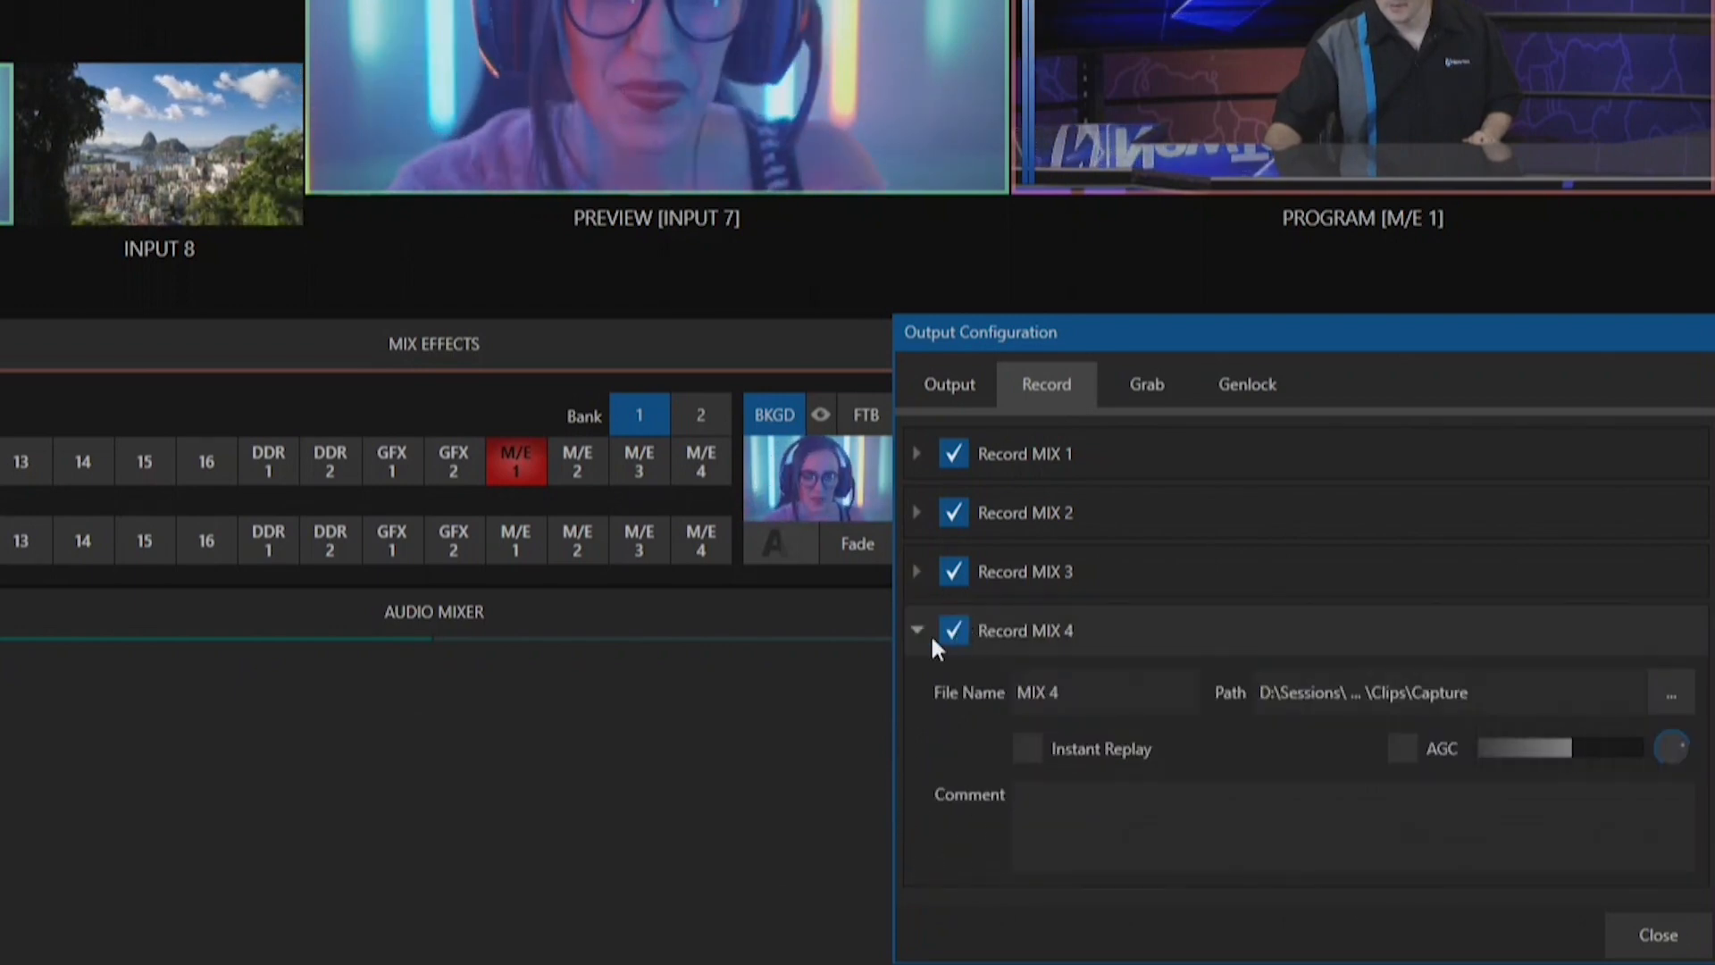
pyautogui.click(916, 630)
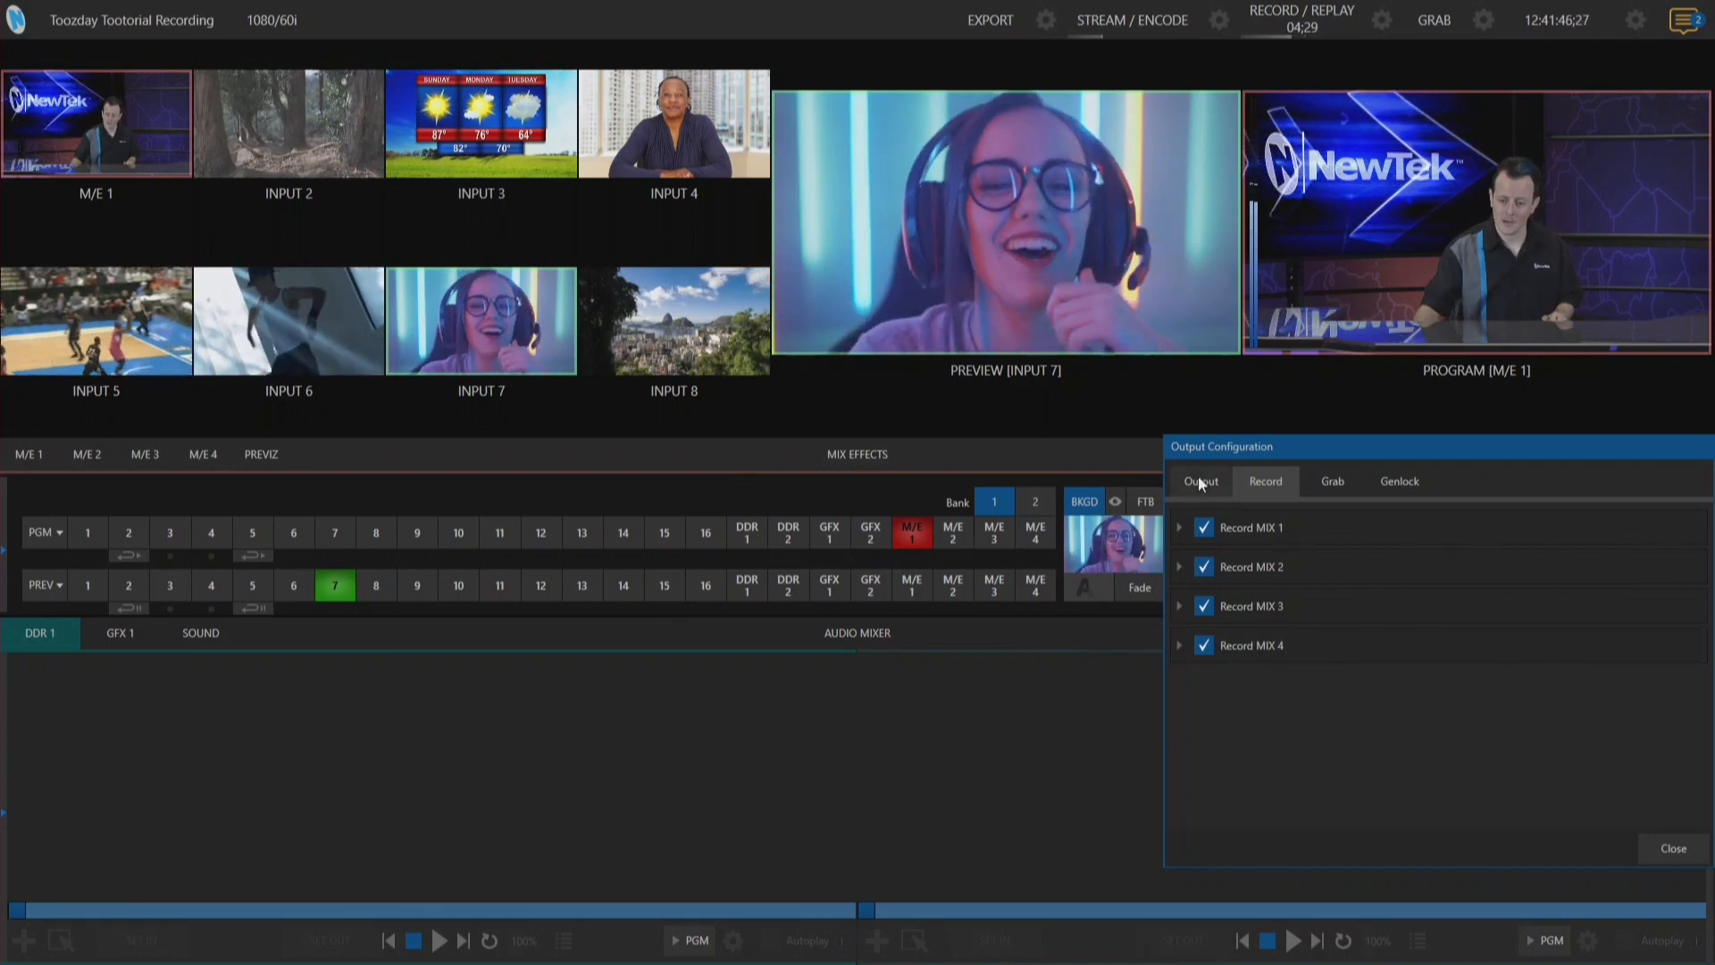
# Close the Output Configuration panel to get back to the full switcher
pyautogui.click(1199, 481)
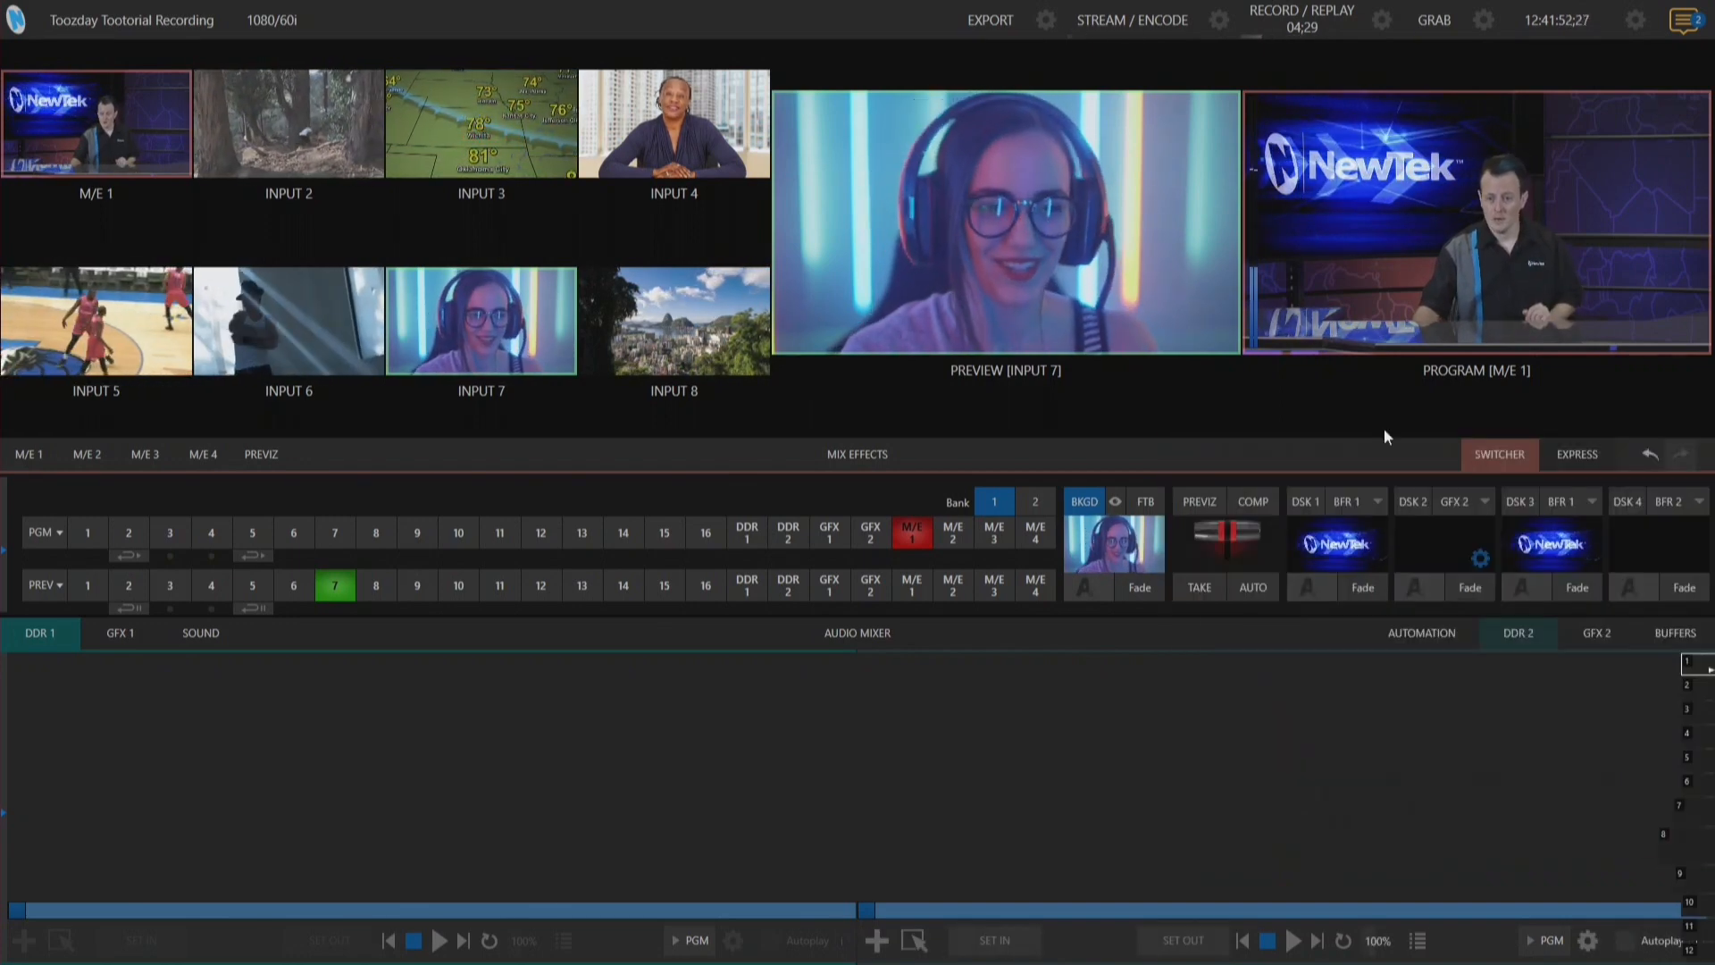
pyautogui.click(1300, 15)
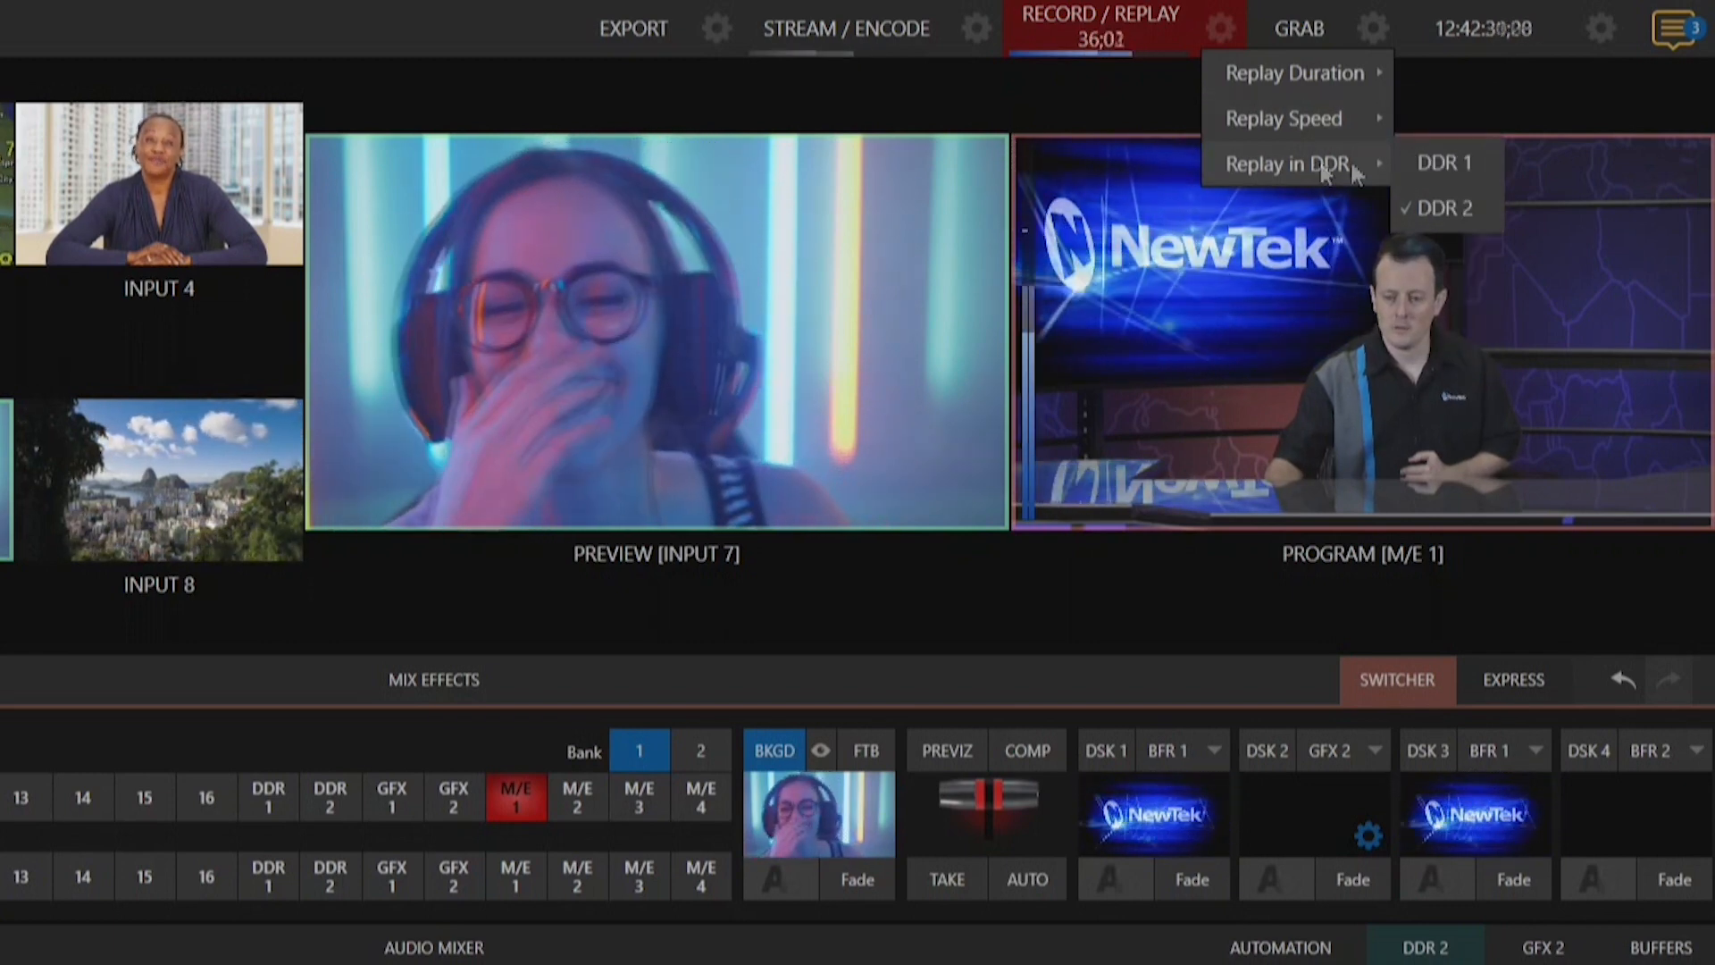
# Route instant replays to DDR 1 and play the Biker replay clip on program
pyautogui.click(1444, 162)
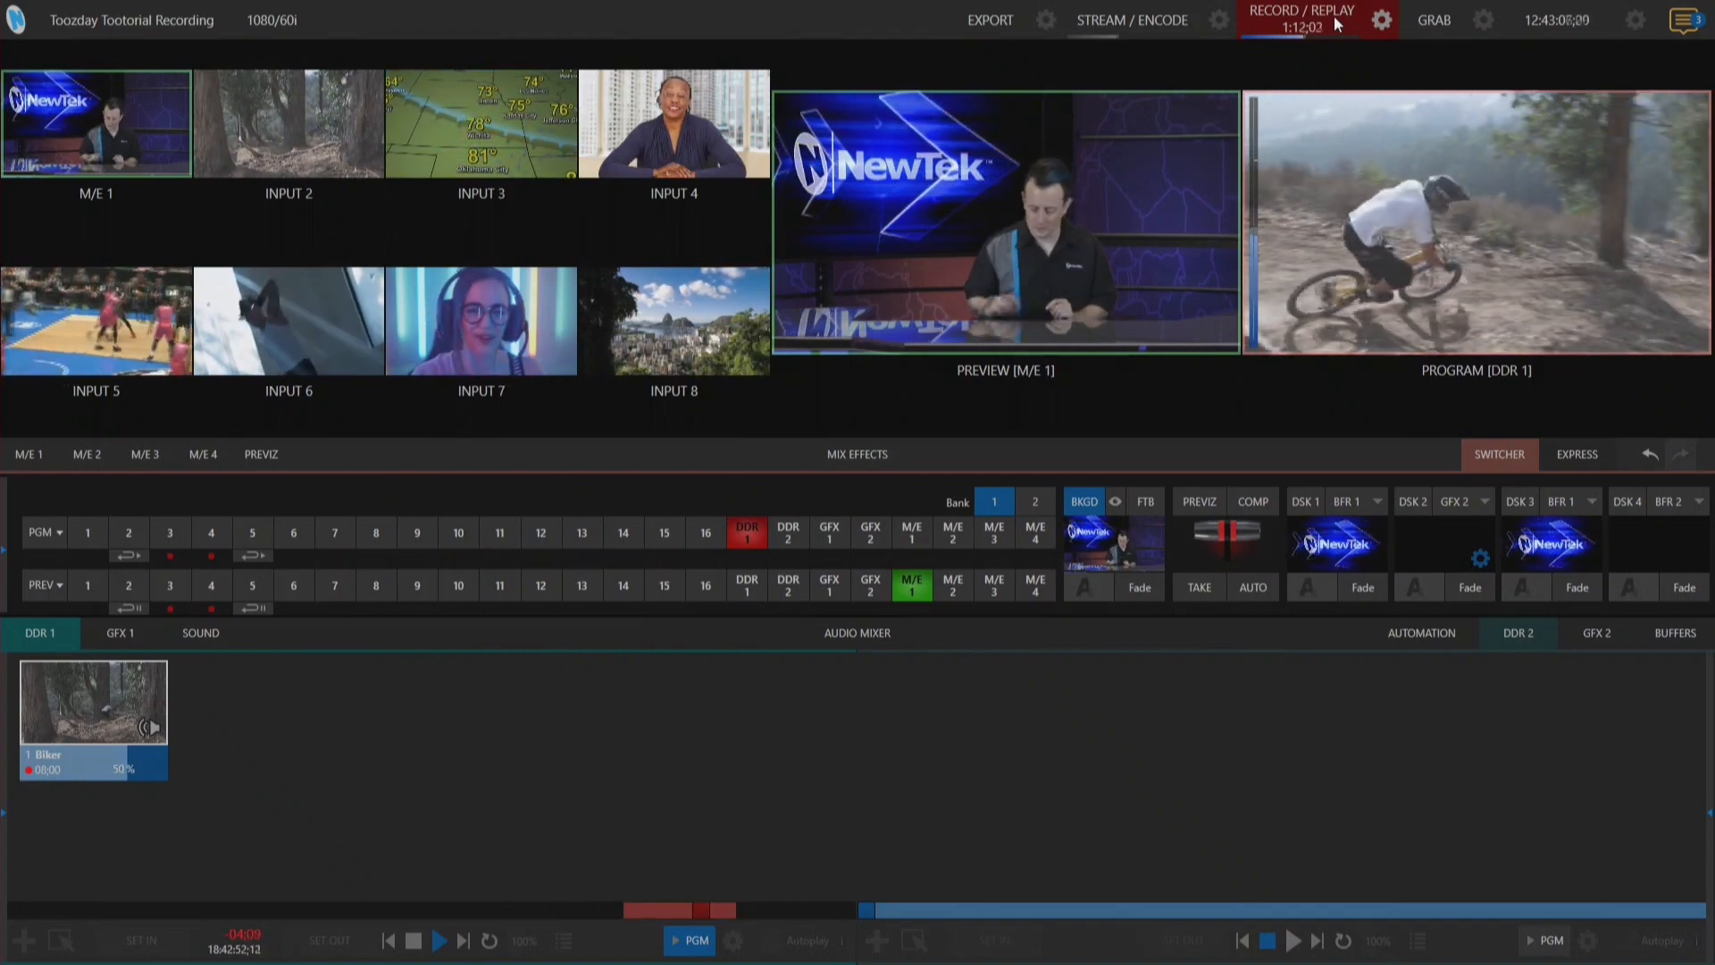
pyautogui.click(1251, 587)
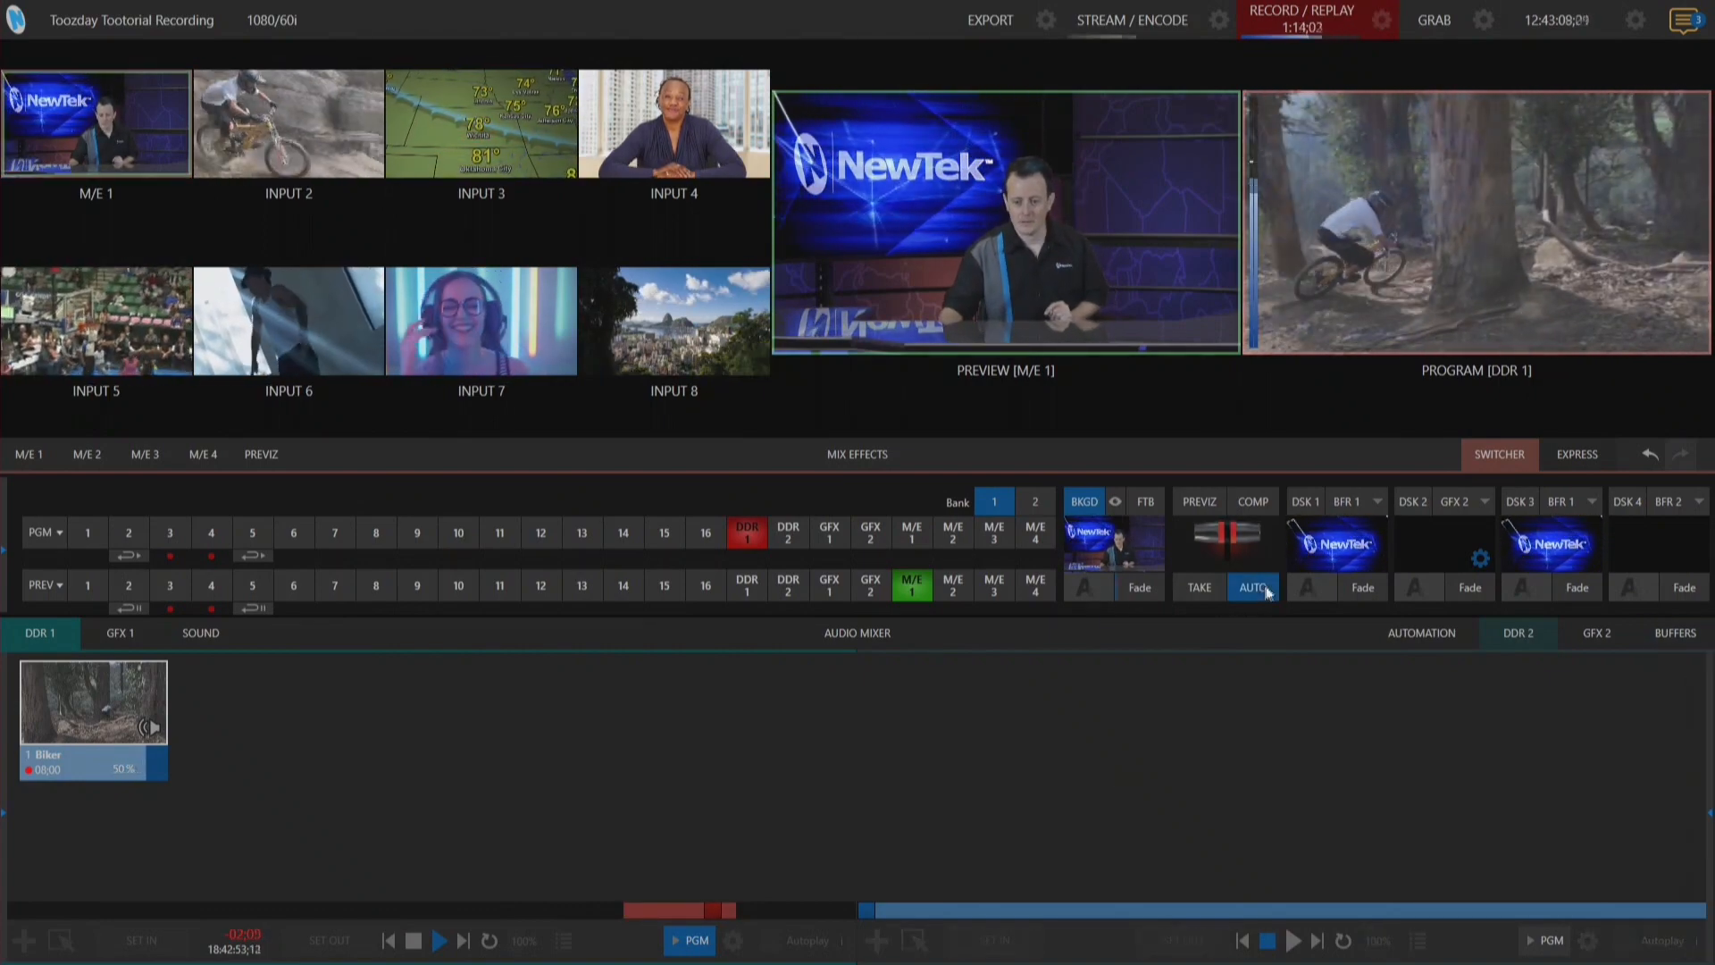
# AUTO back to the studio shot; record Input 5 as Basketball with instant replay
pyautogui.click(1251, 587)
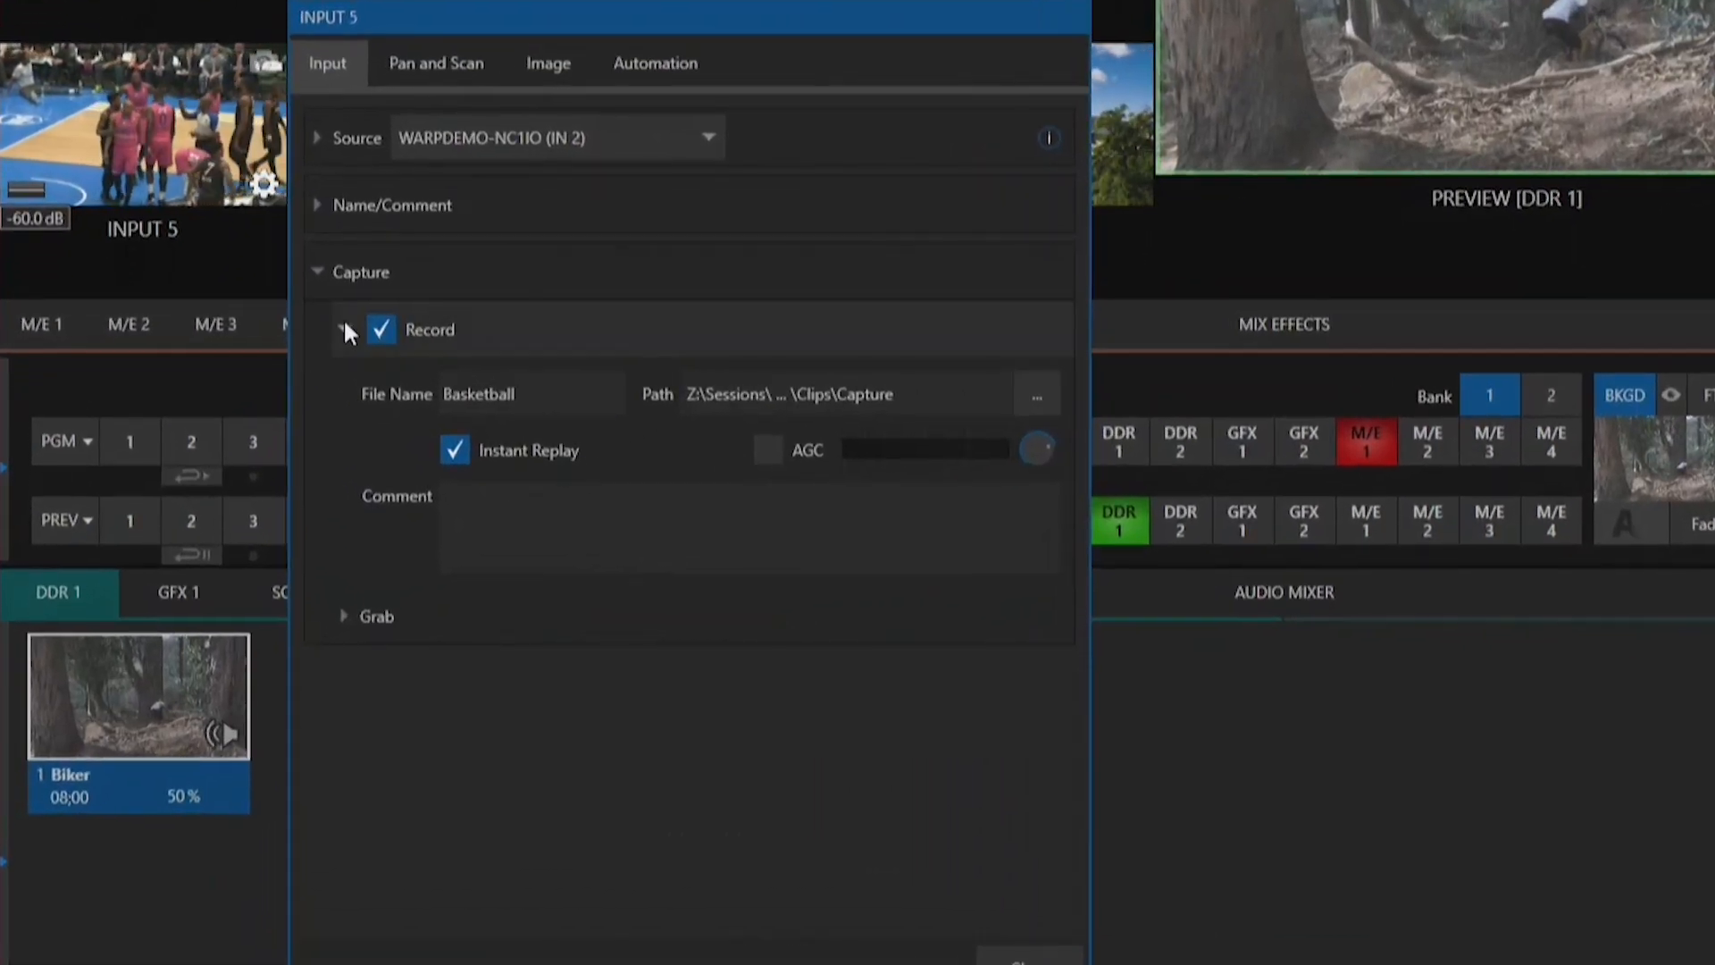
pyautogui.click(381, 330)
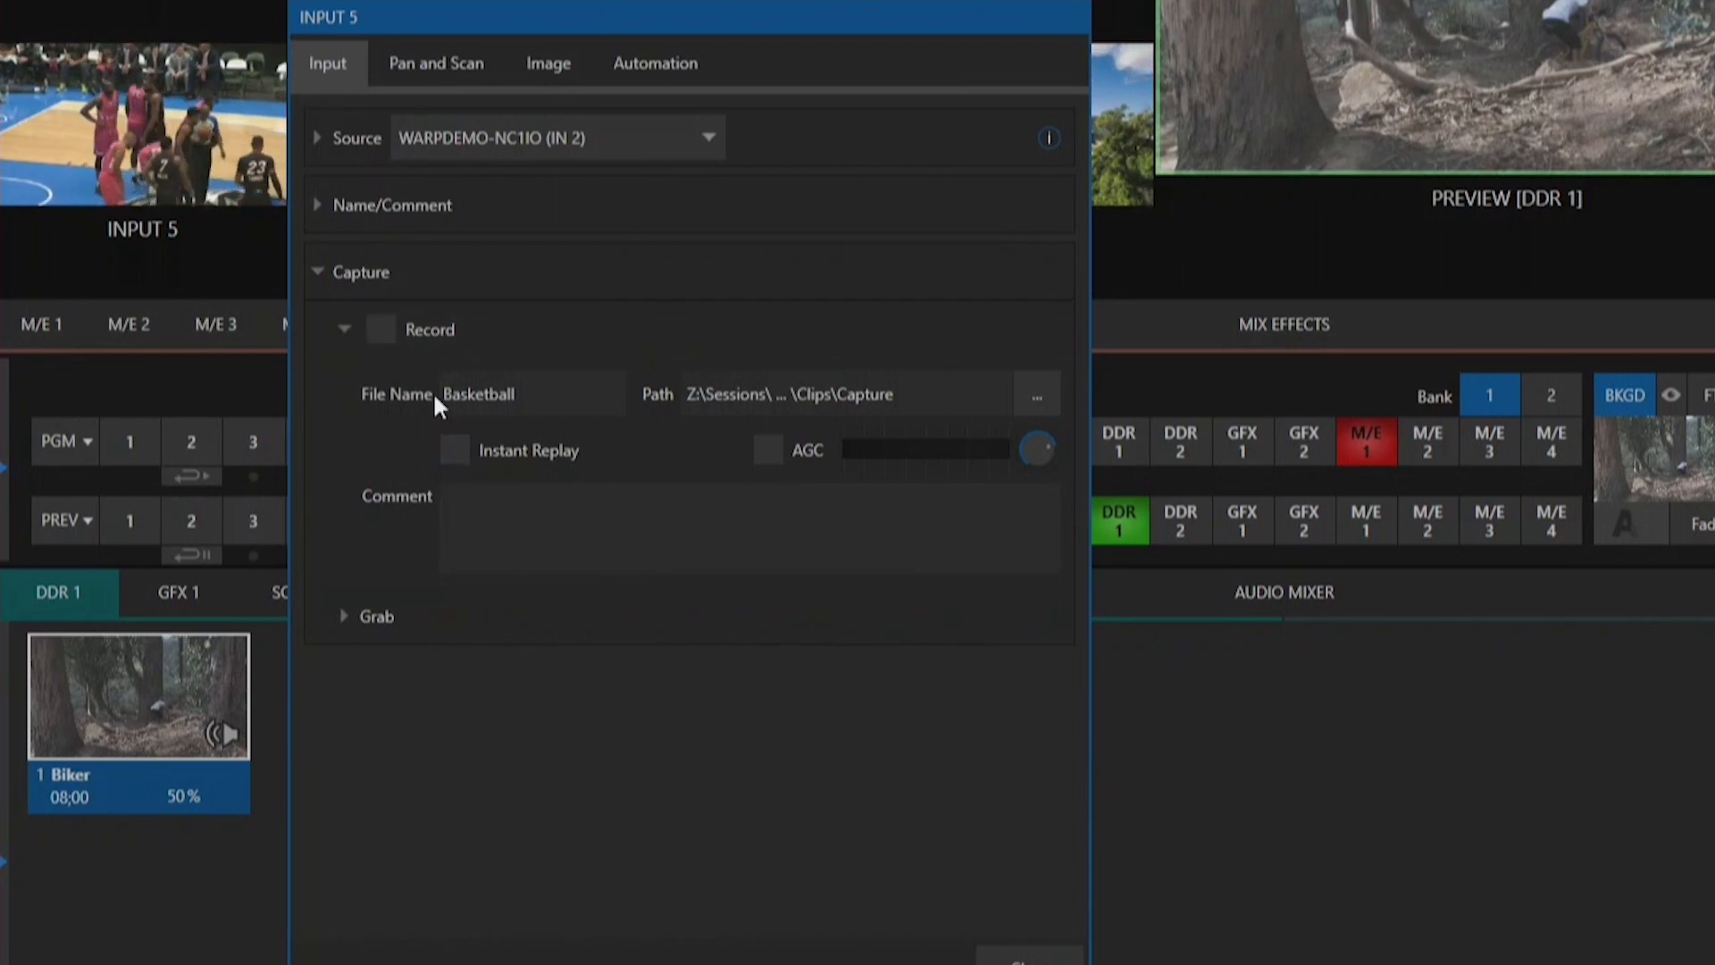
pyautogui.click(454, 449)
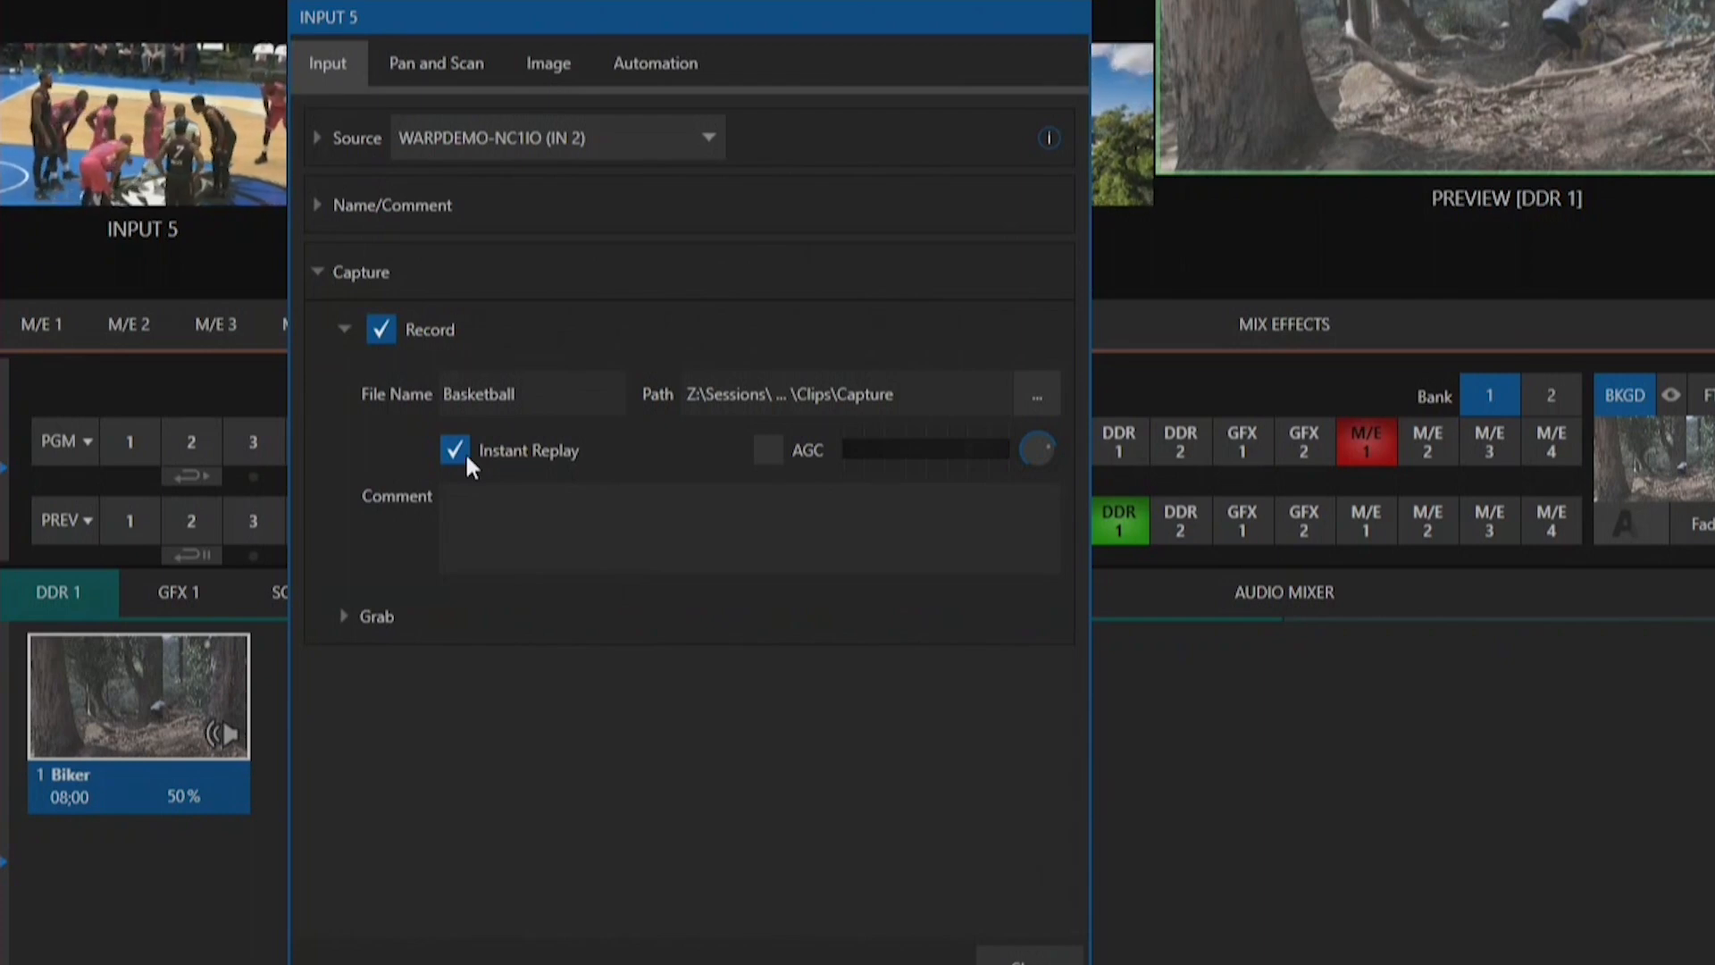
pyautogui.moveTo(931, 414)
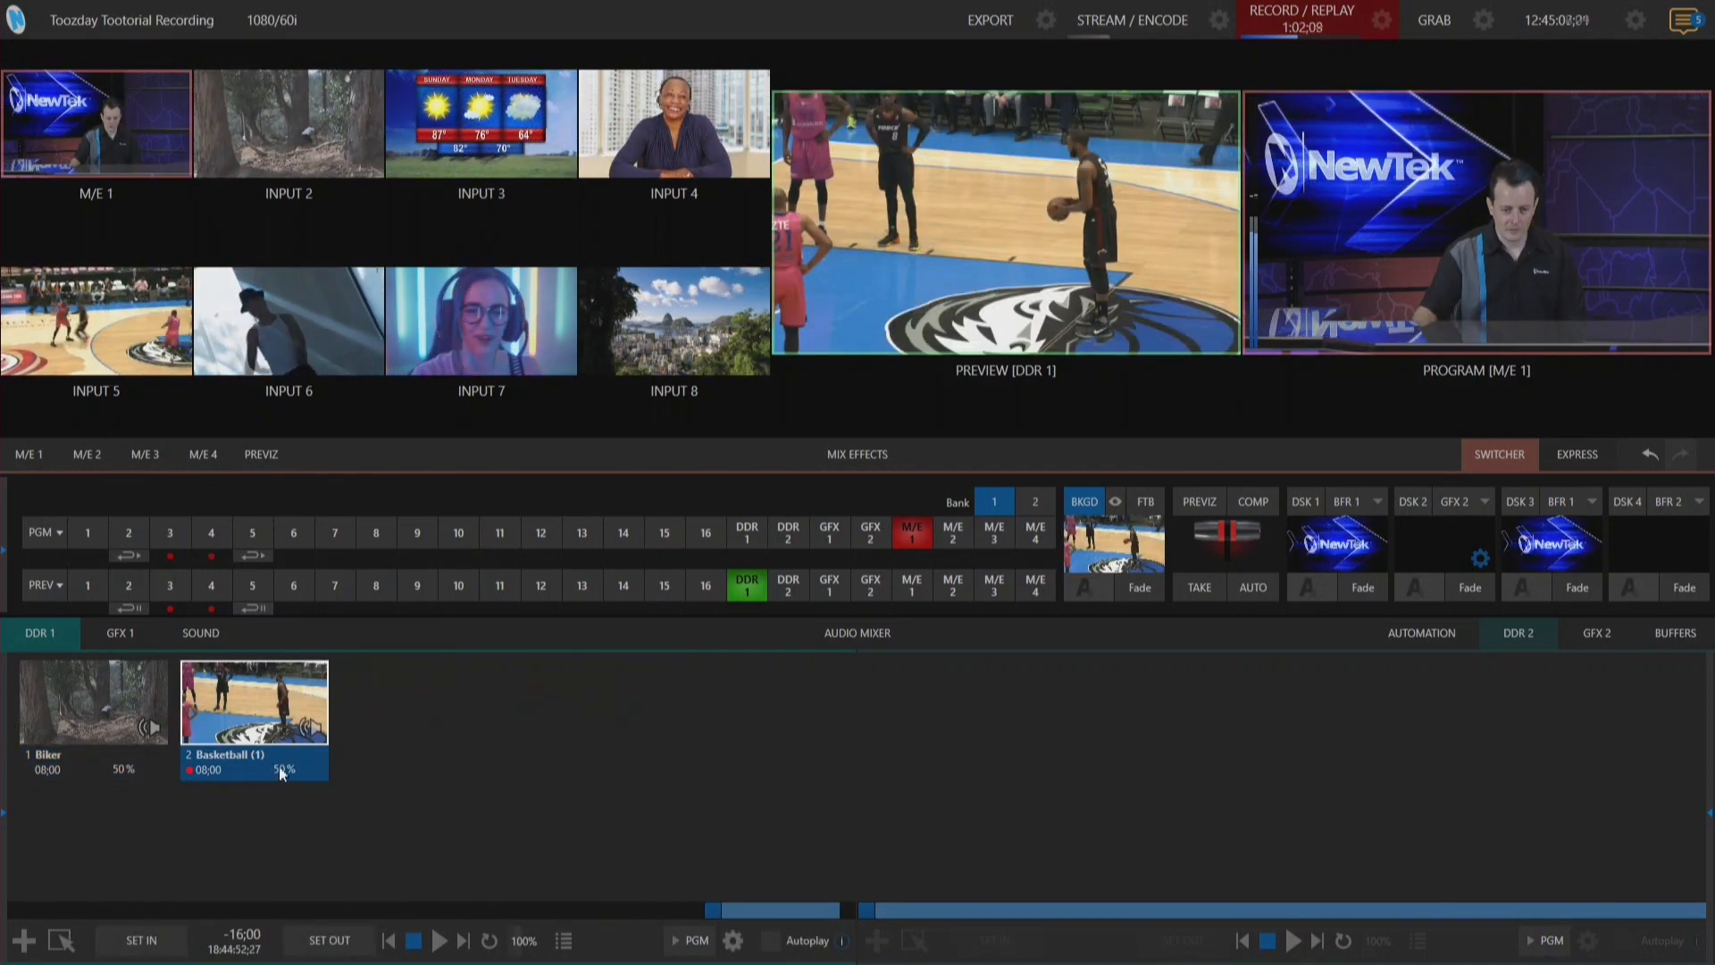
pyautogui.moveTo(257, 744)
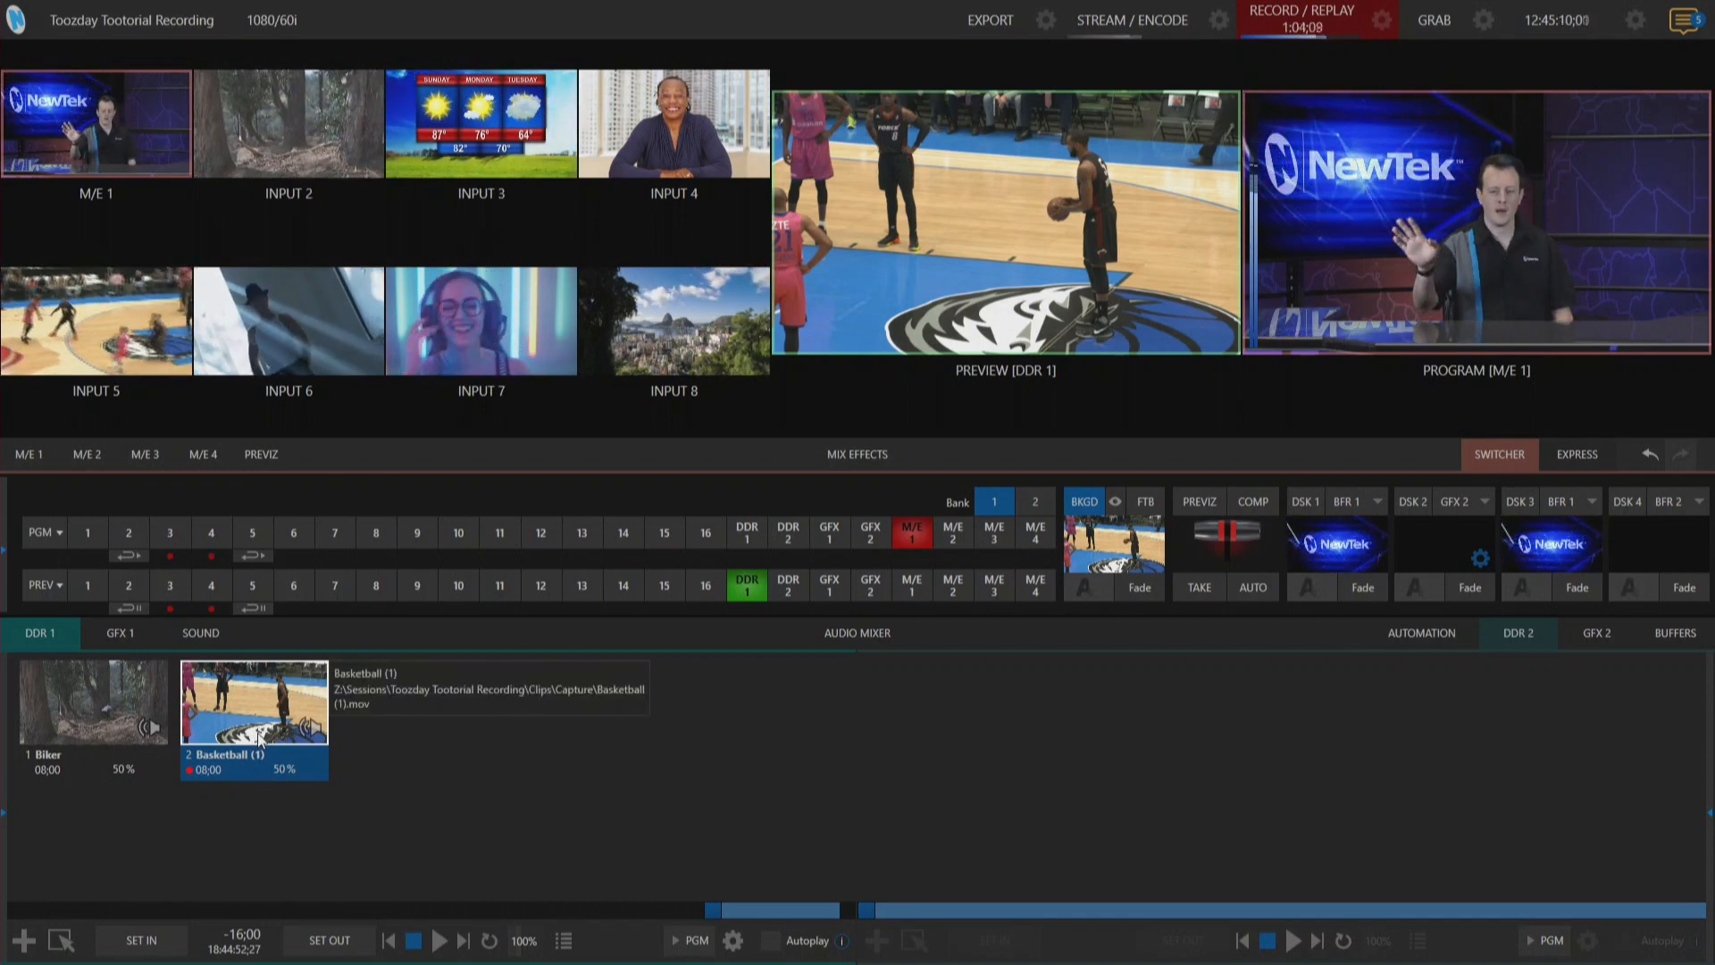